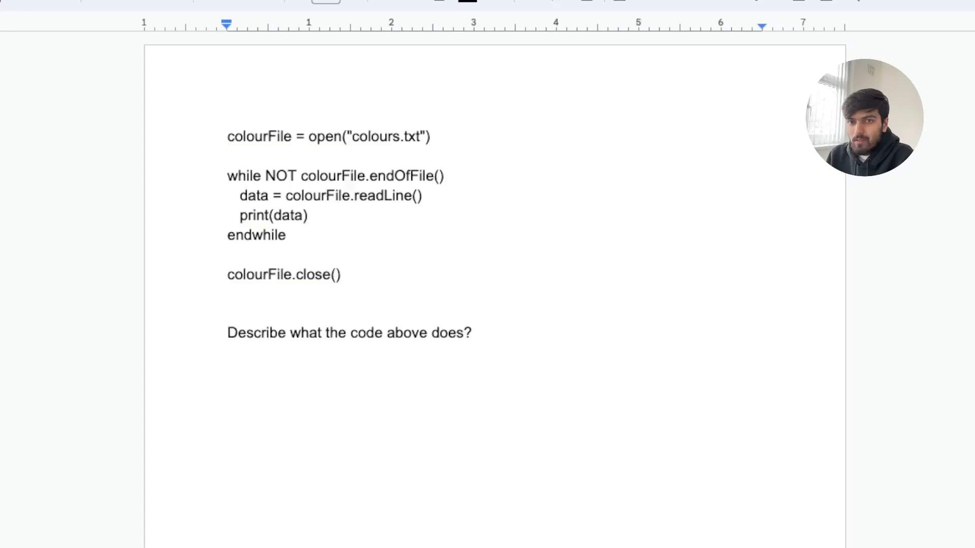
pyautogui.moveTo(490, 465)
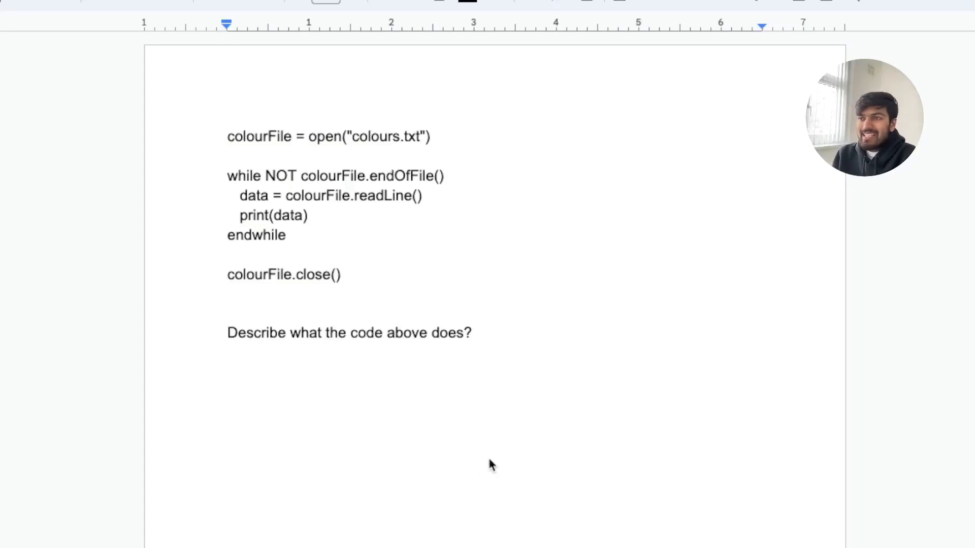
# Start an answer line and highlight colourFile and its readLine() call in the pseudocode.
pyautogui.click(228, 372)
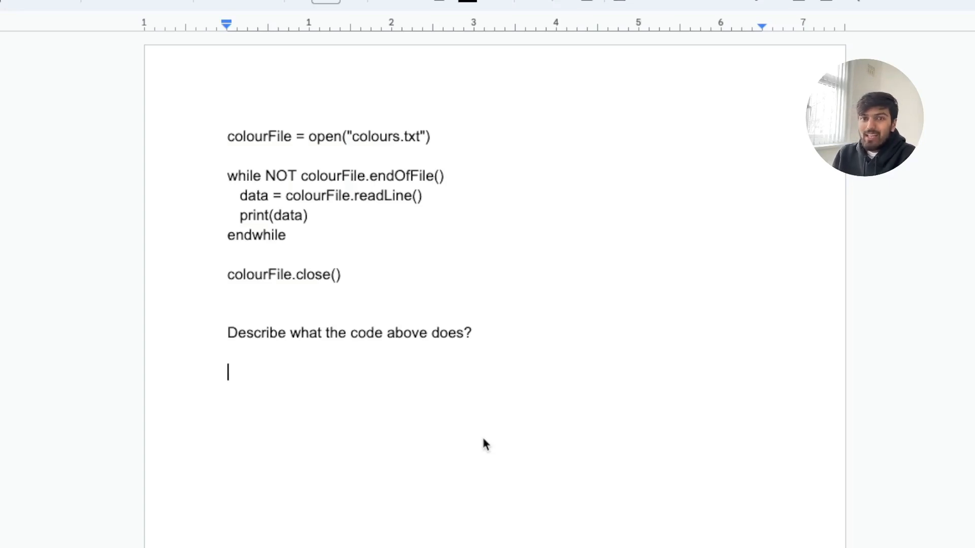
pyautogui.moveTo(337, 302)
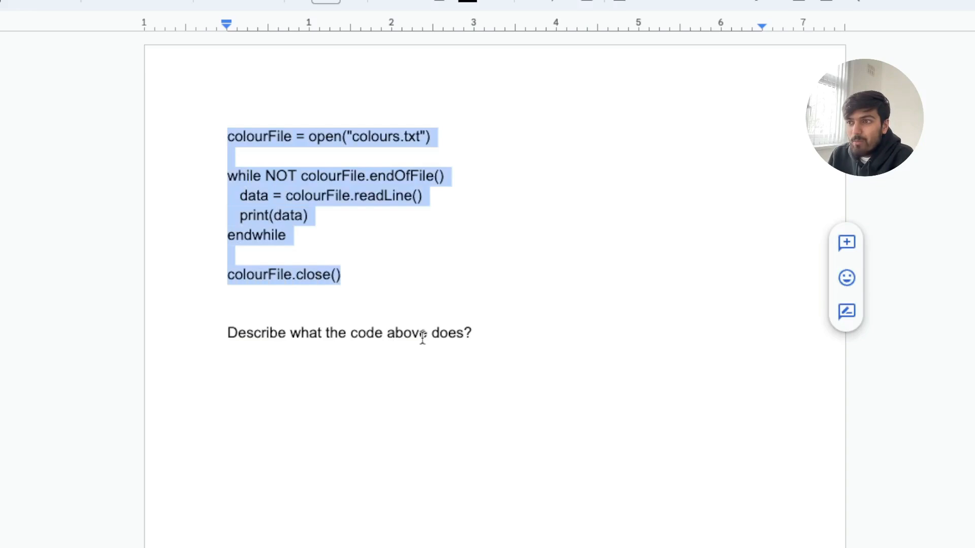
pyautogui.click(544, 401)
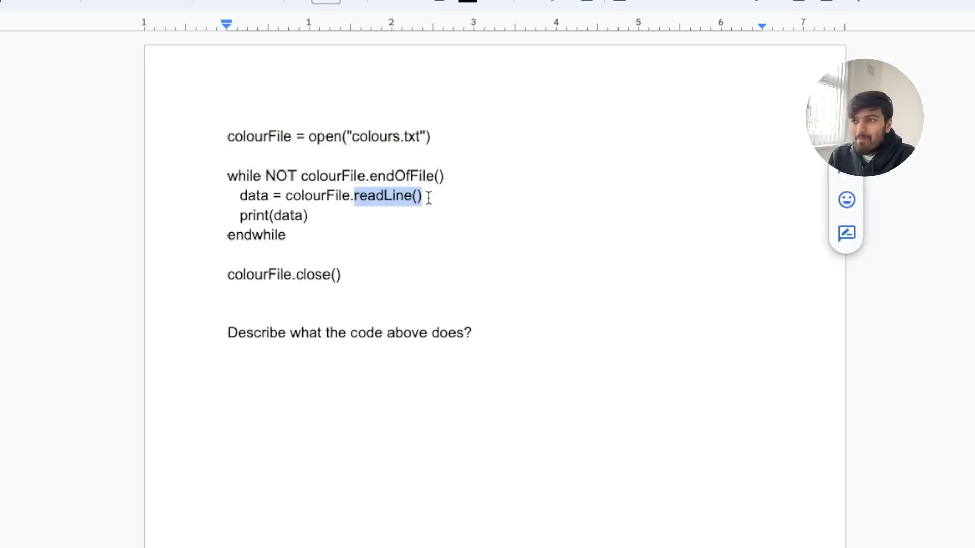
pyautogui.doubleClick(258, 136)
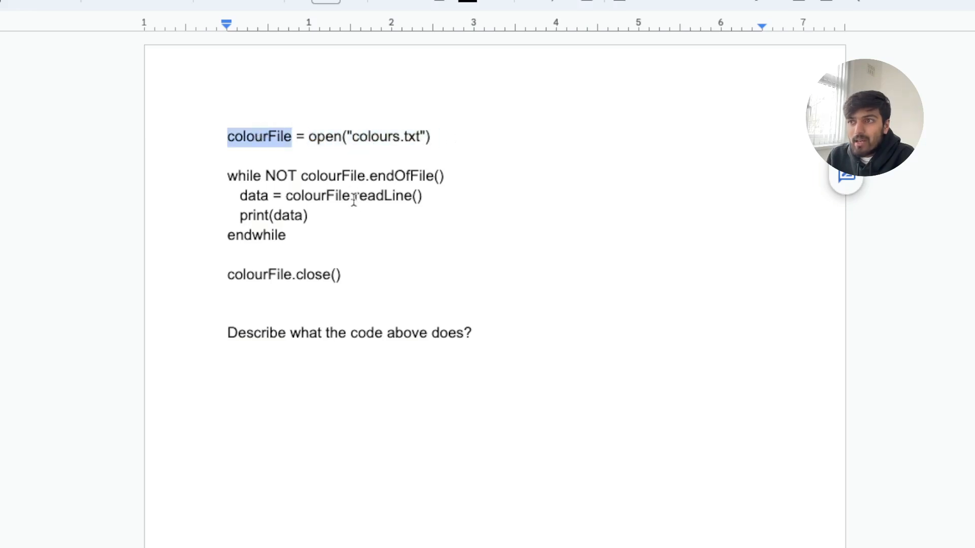
pyautogui.click(355, 195)
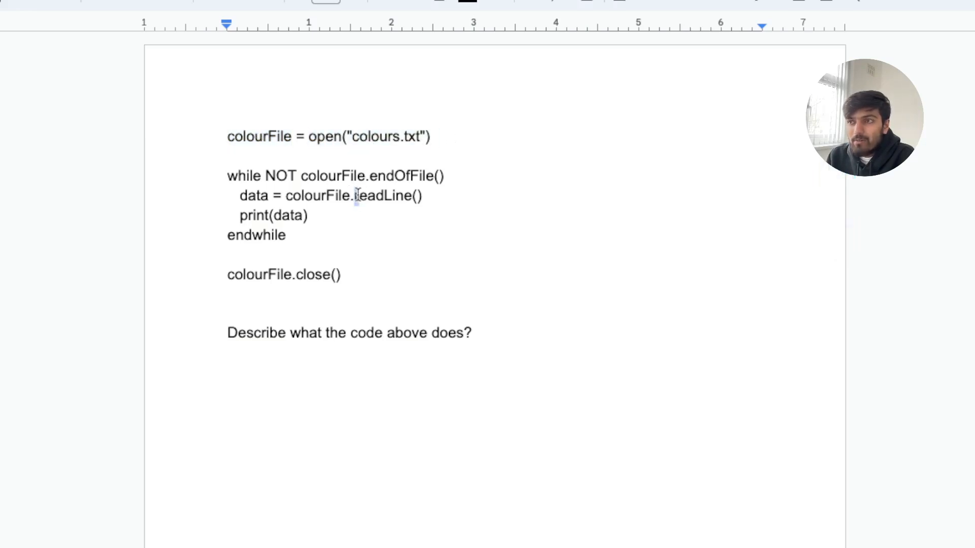
pyautogui.doubleClick(387, 195)
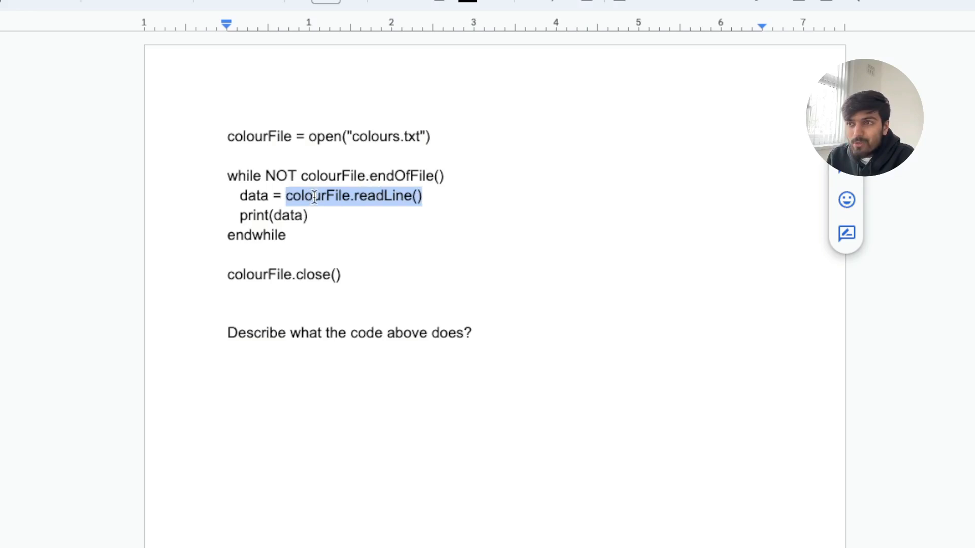
pyautogui.click(448, 176)
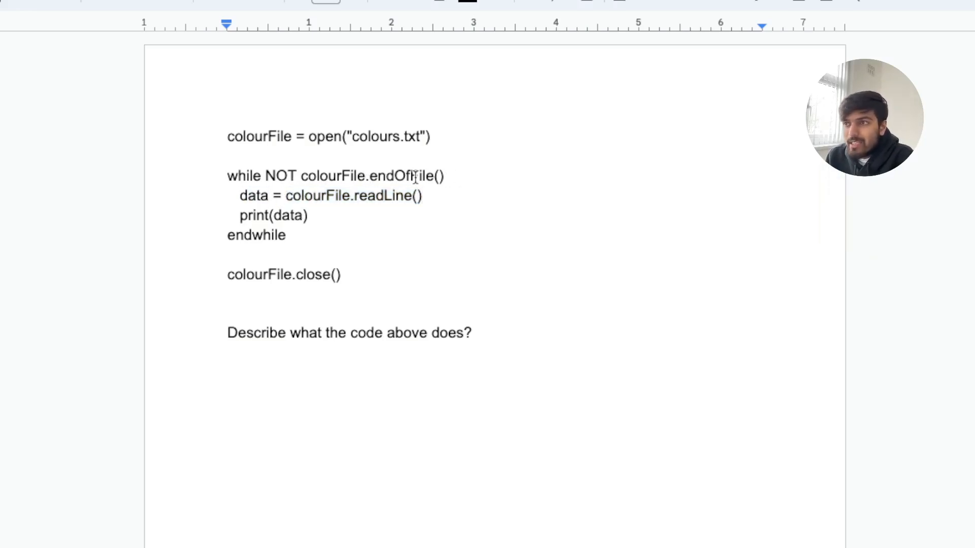
# Highlight the endOfFile loop condition and nearby identifiers in the pseudocode.
pyautogui.click(446, 175)
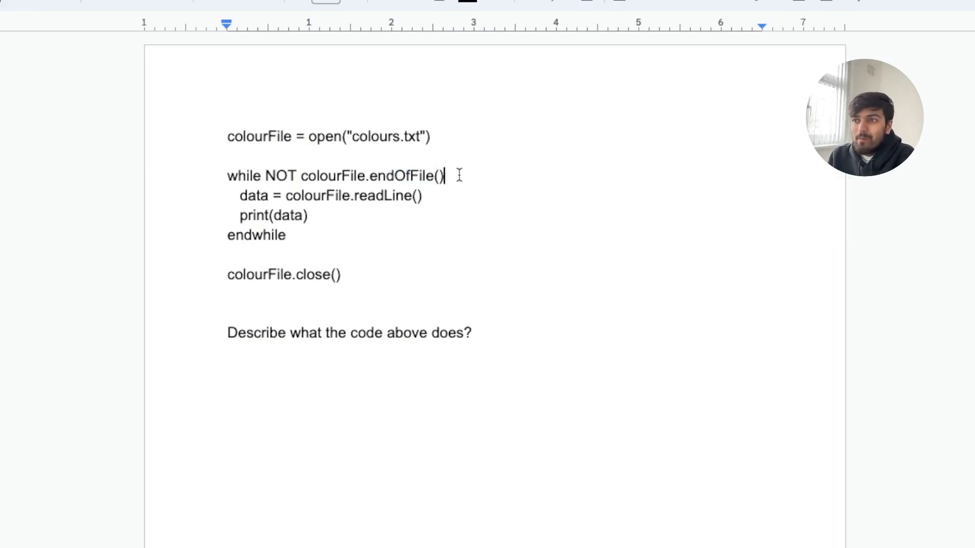
pyautogui.doubleClick(402, 175)
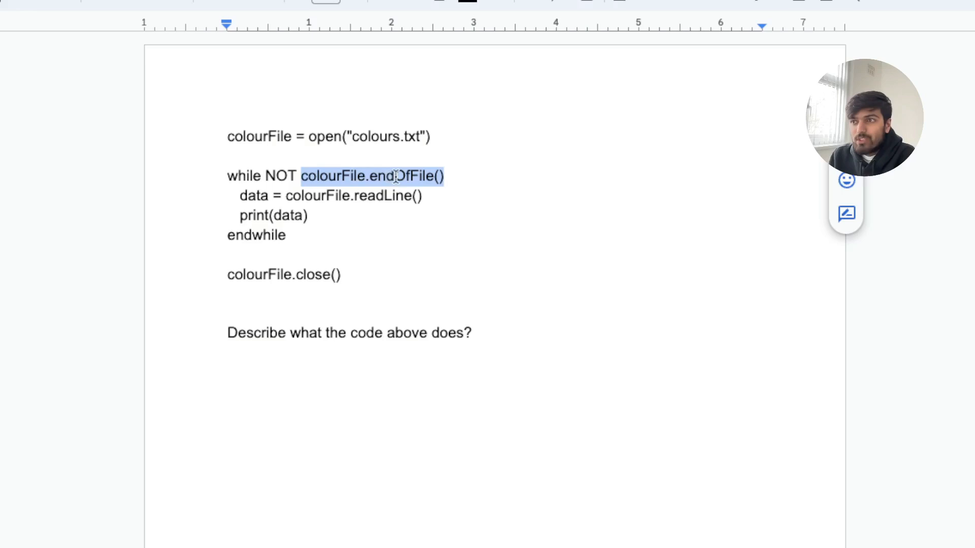
pyautogui.doubleClick(281, 175)
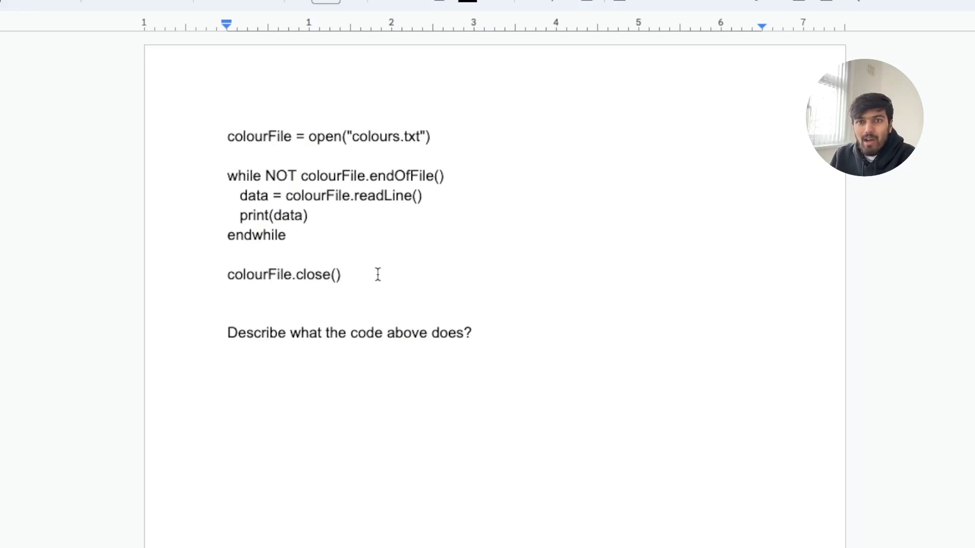
pyautogui.moveTo(336, 126)
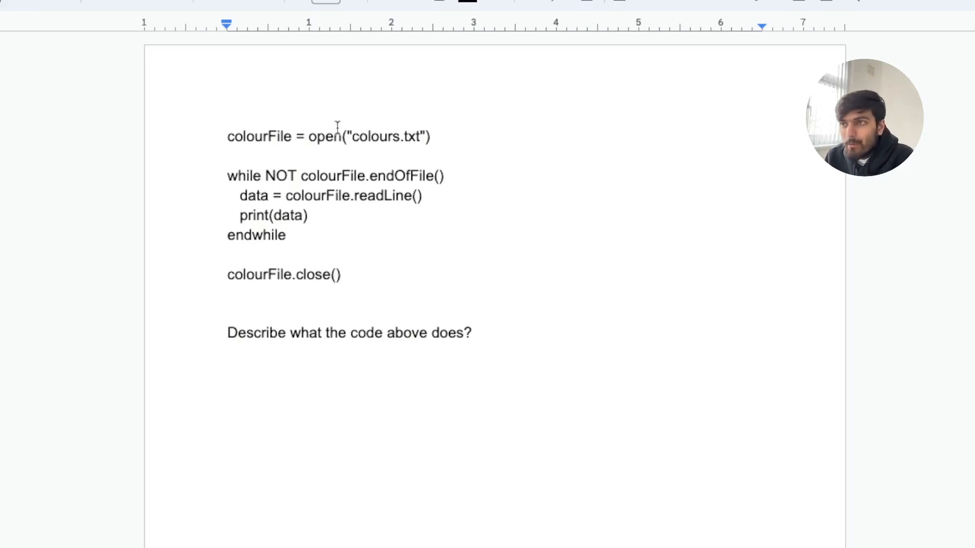
pyautogui.doubleClick(318, 195)
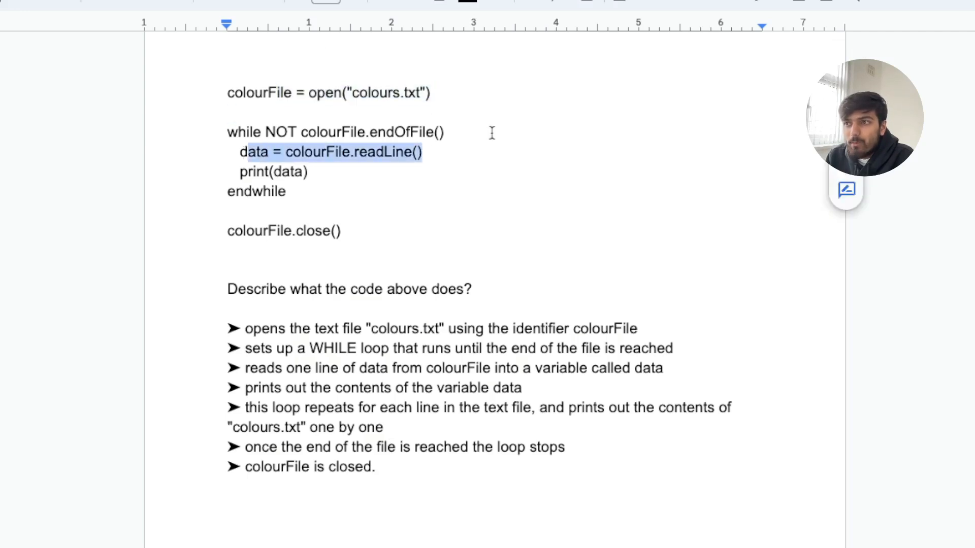
# Check the colourFile.close() line, then replace colourFile with 'a' in the first answer bullet.
pyautogui.click(194, 277)
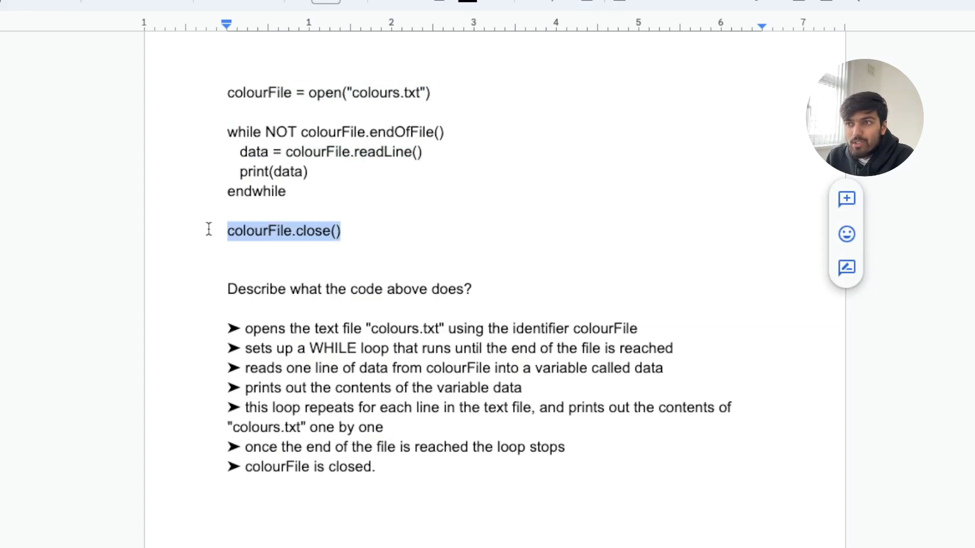
pyautogui.click(353, 230)
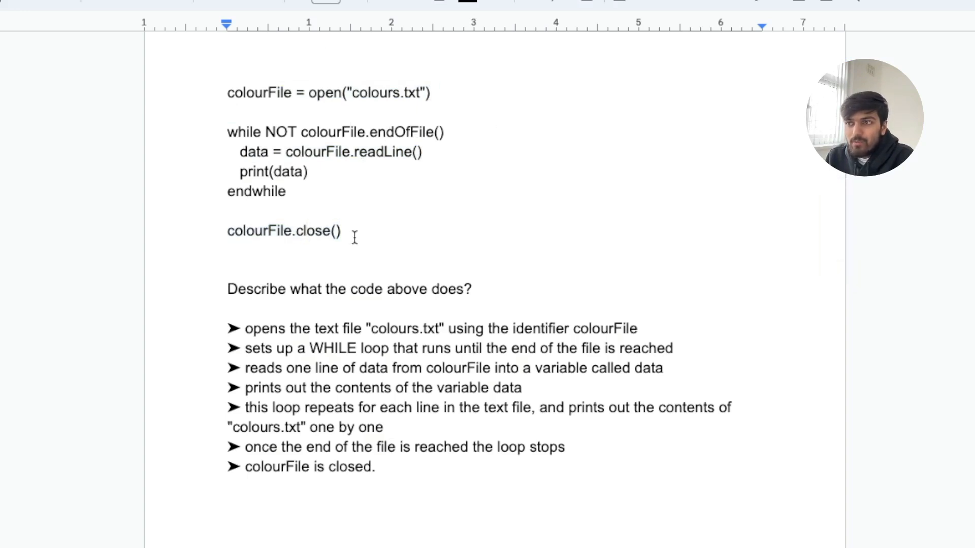
pyautogui.doubleClick(258, 93)
pyautogui.write('a')
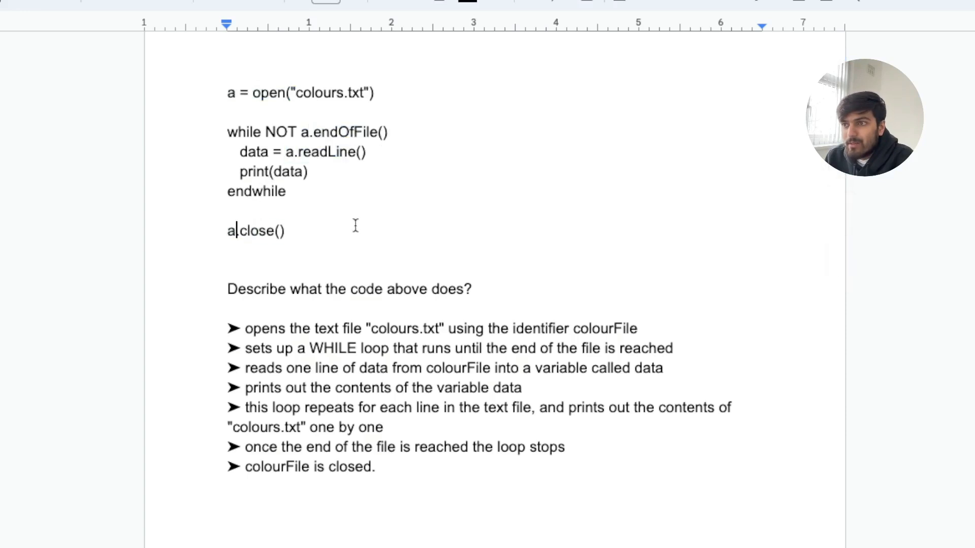
pyautogui.doubleClick(604, 328)
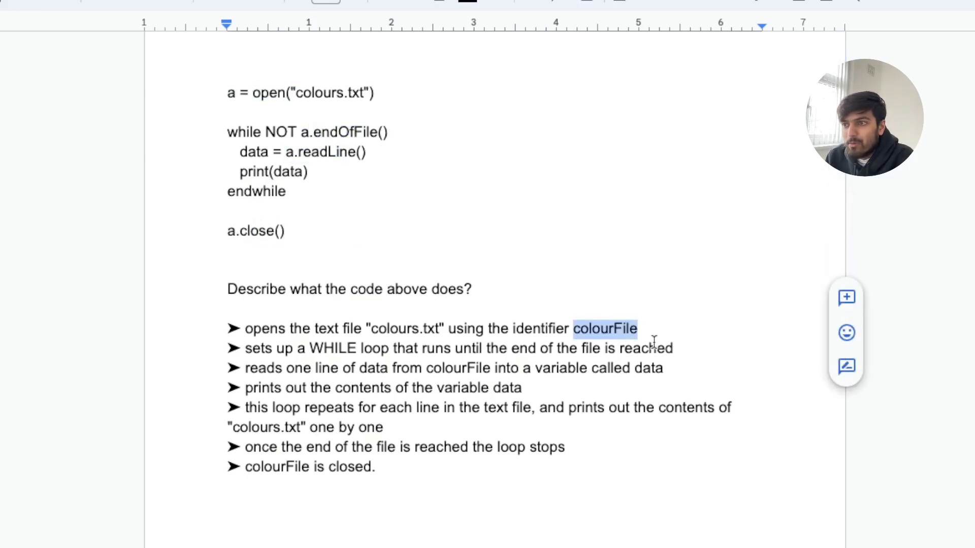
pyautogui.write('a')
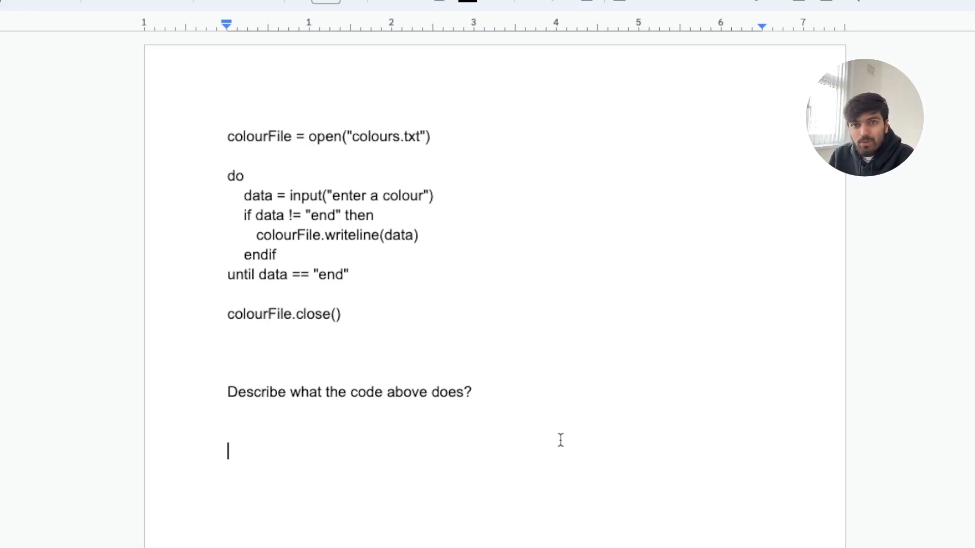
pyautogui.moveTo(228, 129)
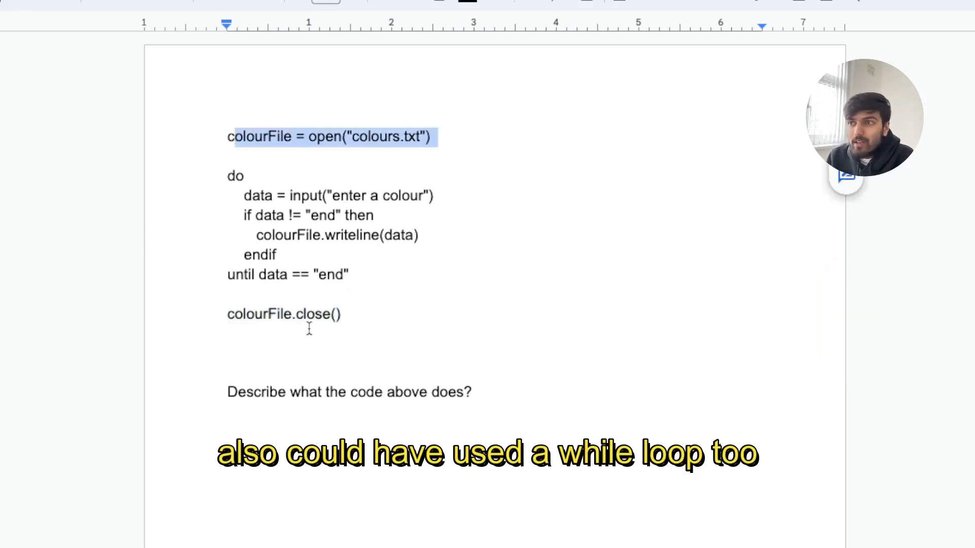
pyautogui.doubleClick(235, 177)
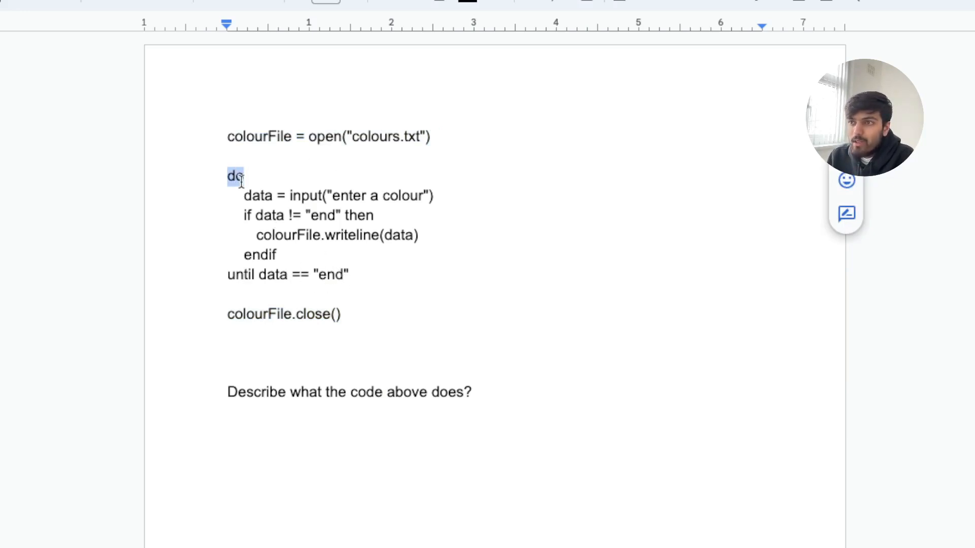
pyautogui.click(241, 195)
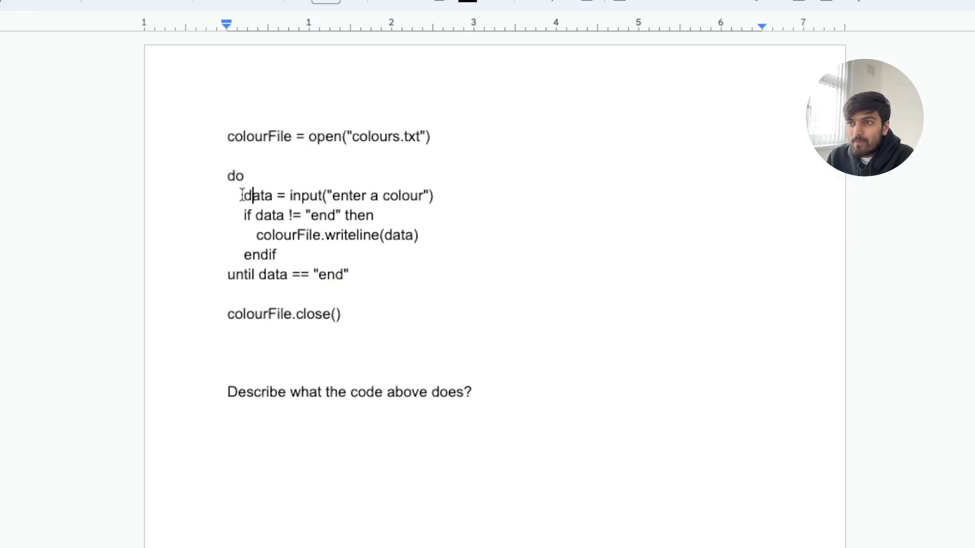
pyautogui.moveTo(241, 195); pyautogui.dragTo(376, 195)
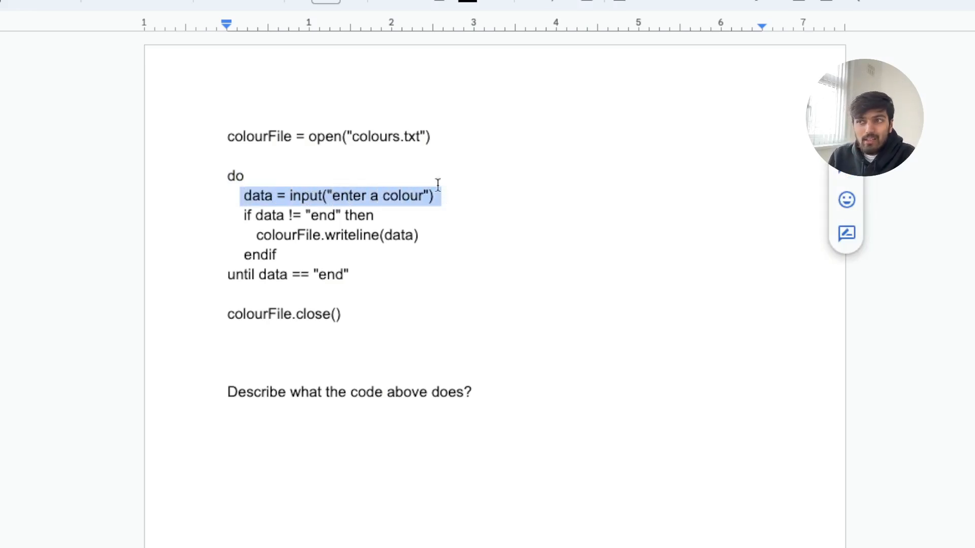
pyautogui.click(262, 216)
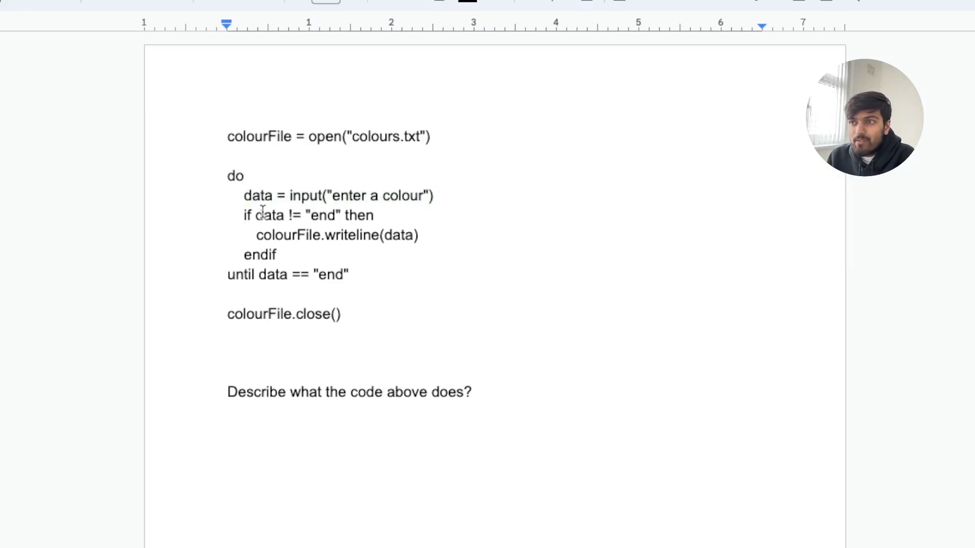
pyautogui.moveTo(360, 216)
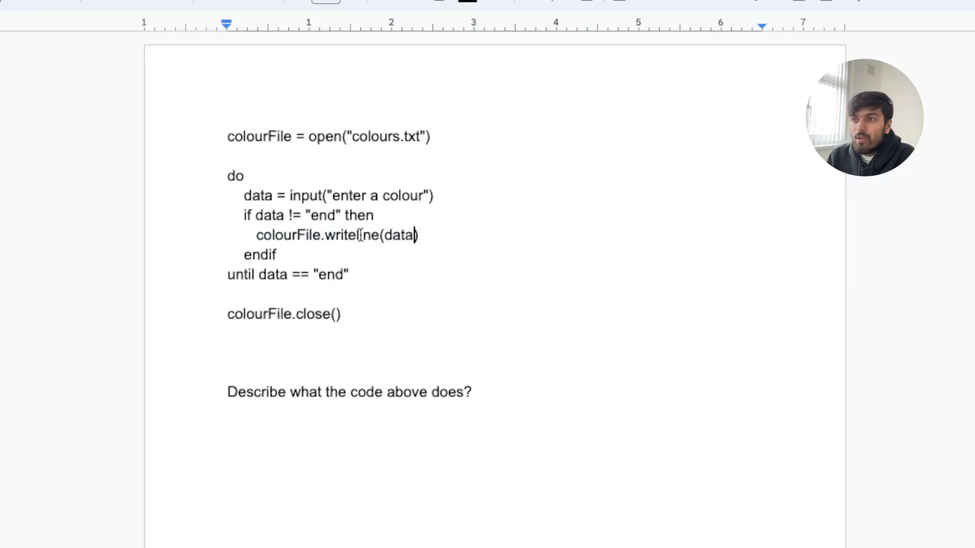
pyautogui.doubleClick(352, 235)
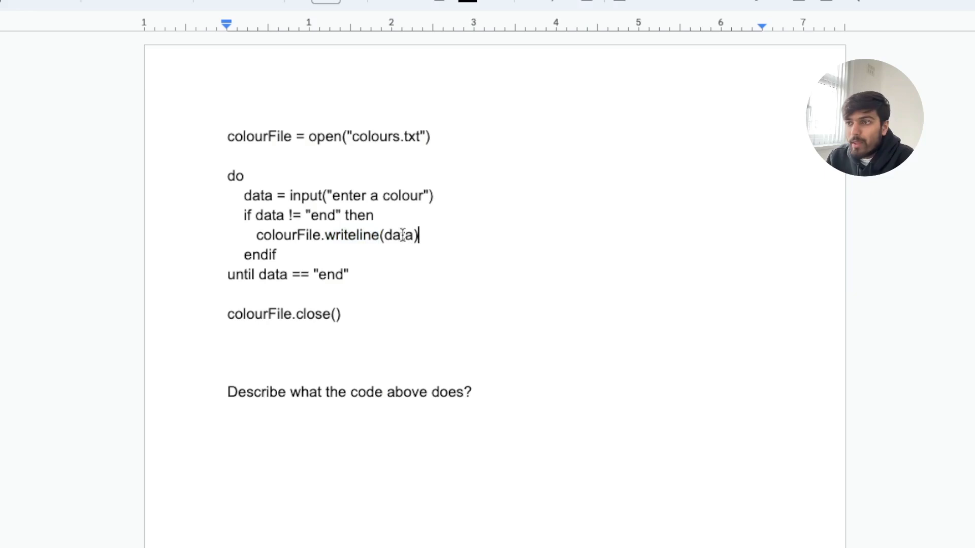
pyautogui.doubleClick(399, 235)
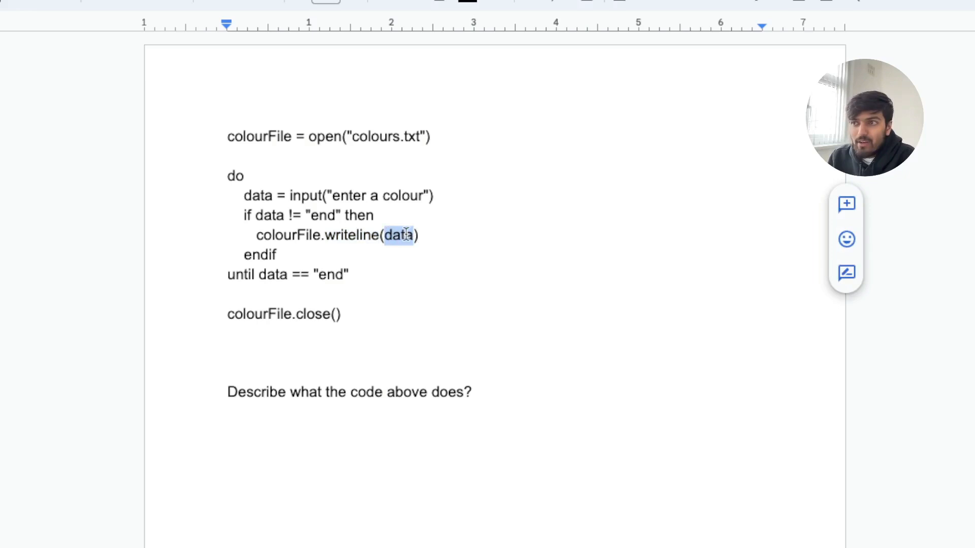
pyautogui.click(384, 235)
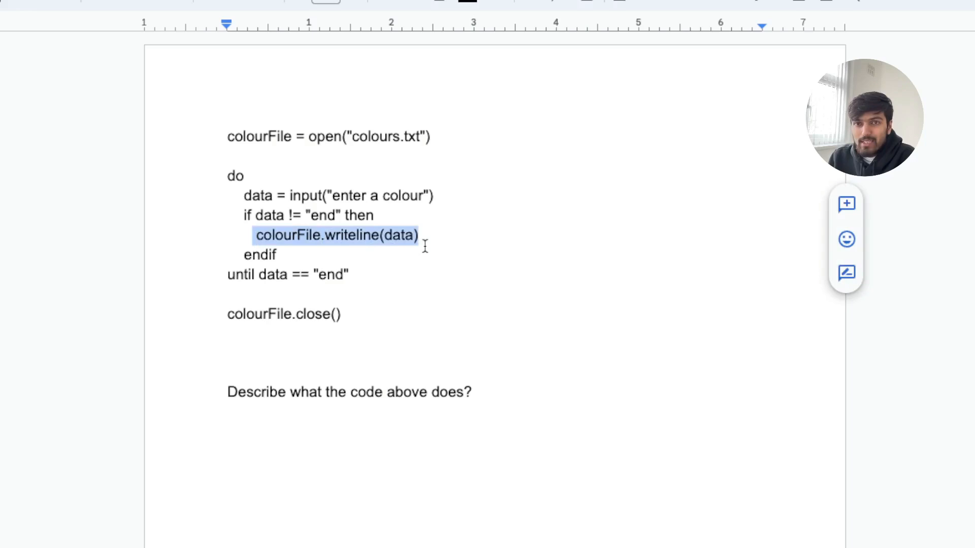
pyautogui.moveTo(352, 205)
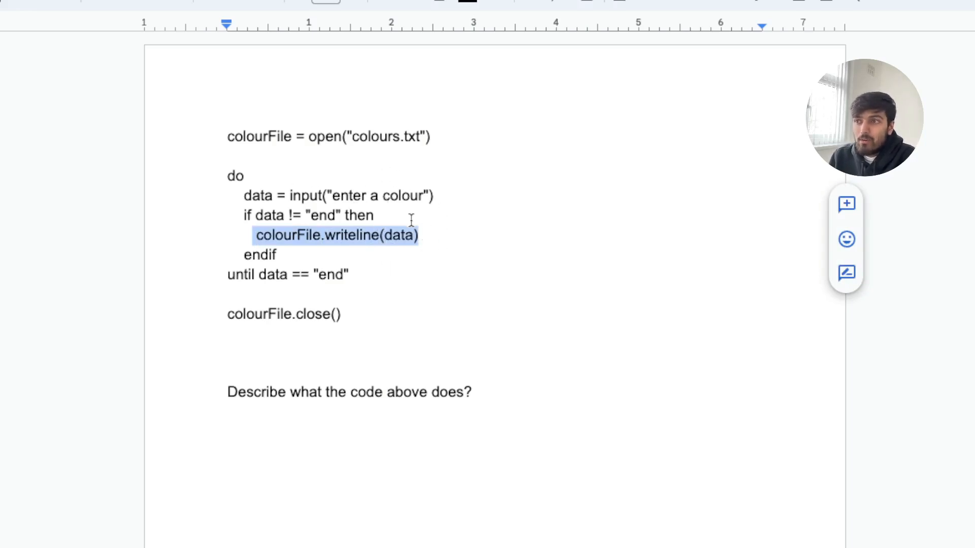
pyautogui.moveTo(550, 300)
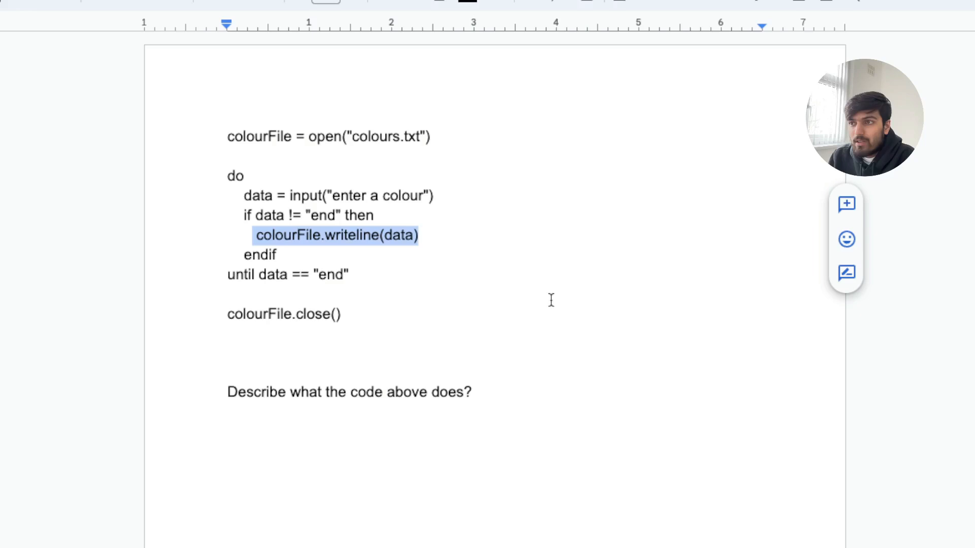
pyautogui.moveTo(309, 212)
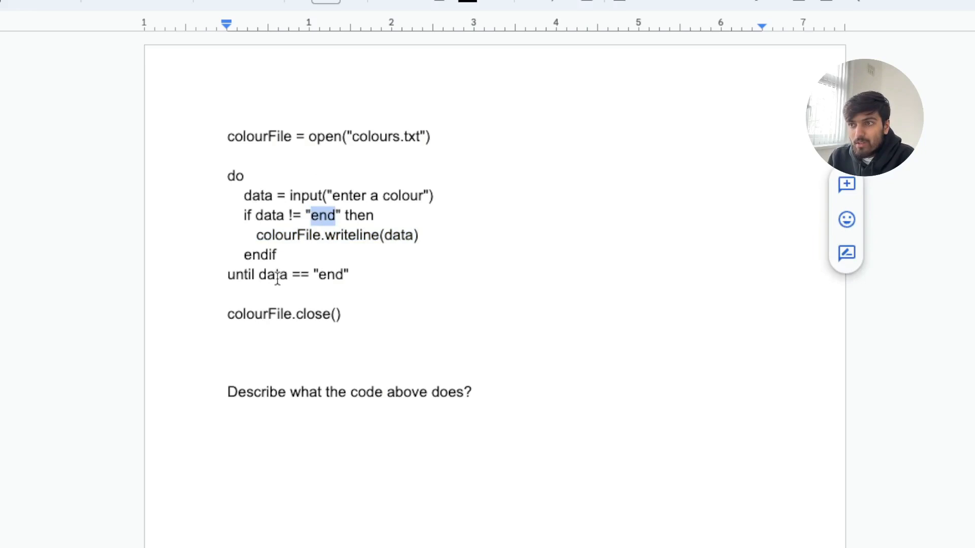
pyautogui.moveTo(283, 314)
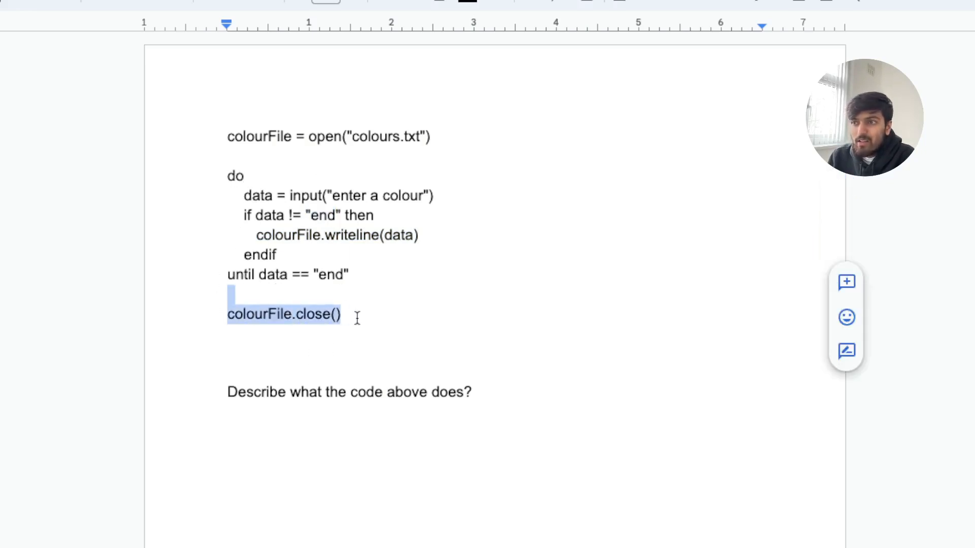
pyautogui.click(423, 289)
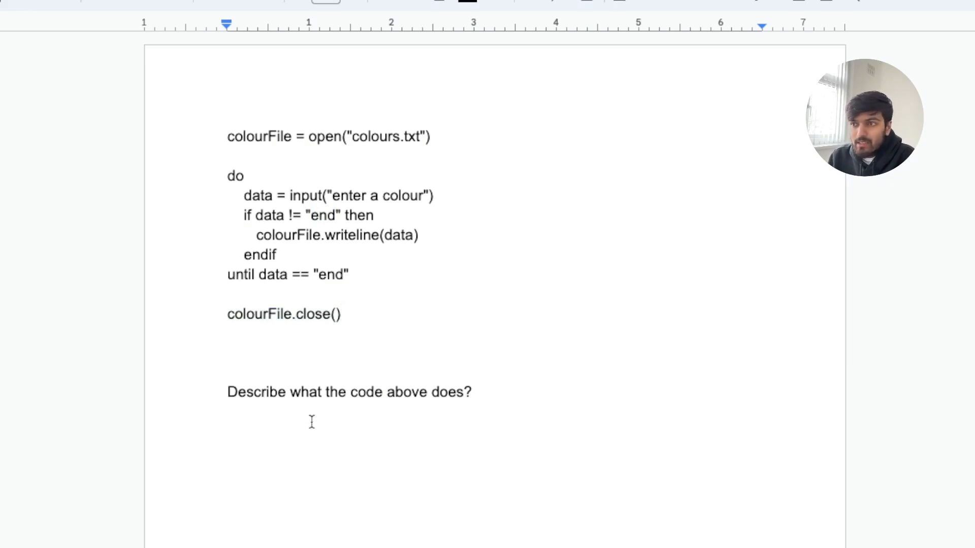
pyautogui.click(228, 431)
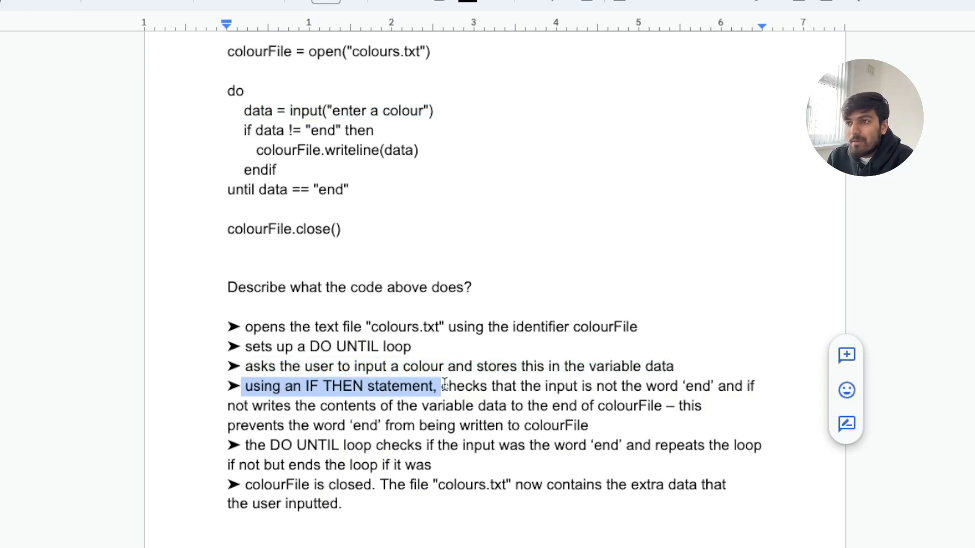
# Clear selections in the answer and if-condition lines, then scroll back up the document.
pyautogui.click(651, 396)
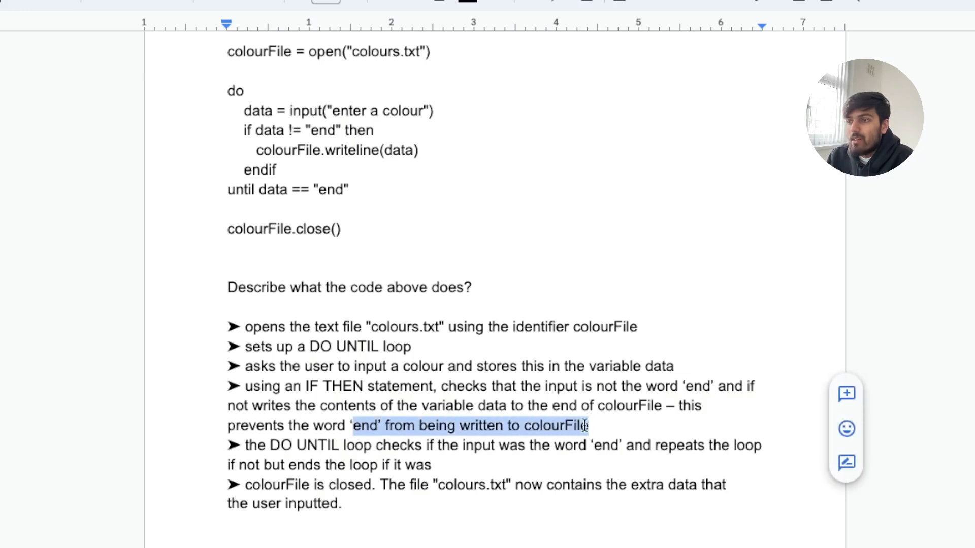
pyautogui.moveTo(296, 171)
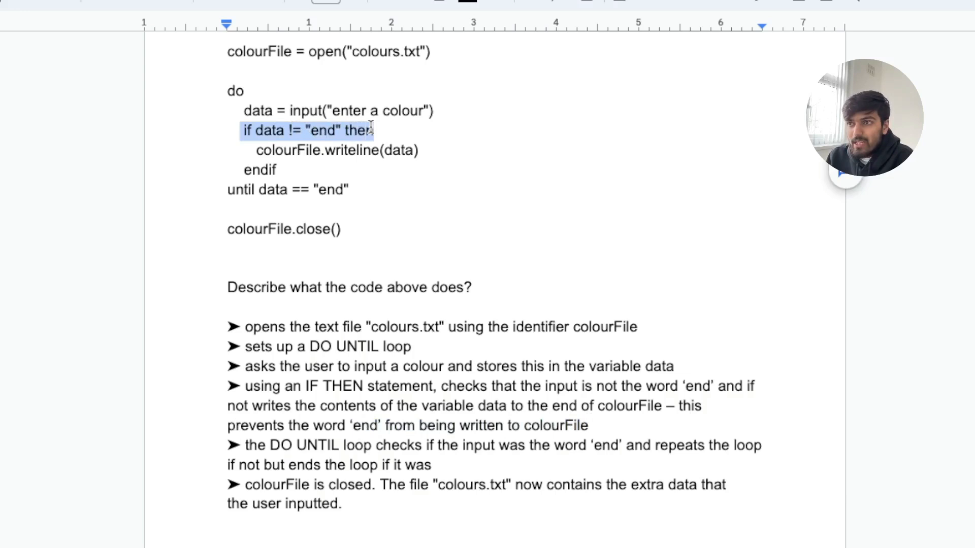
pyautogui.click(338, 149)
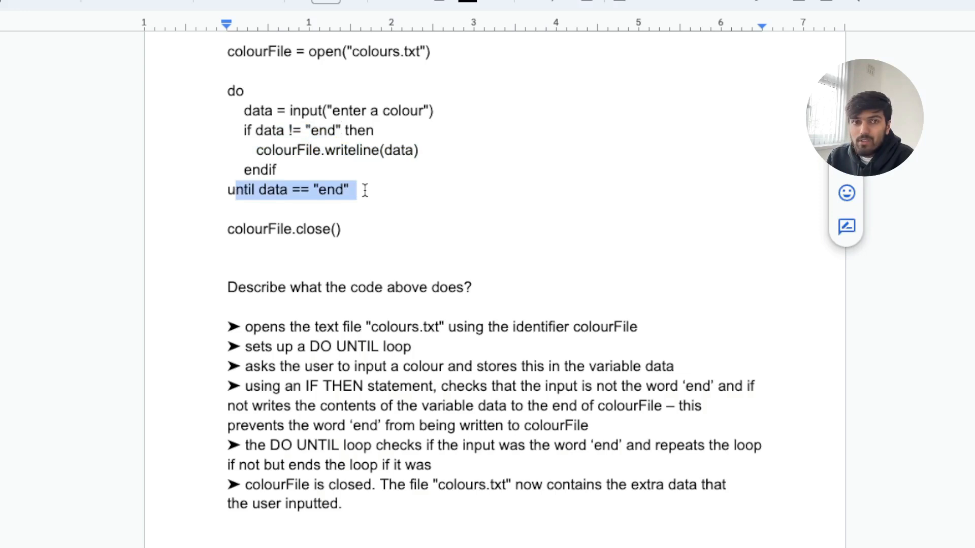
pyautogui.moveTo(262, 398)
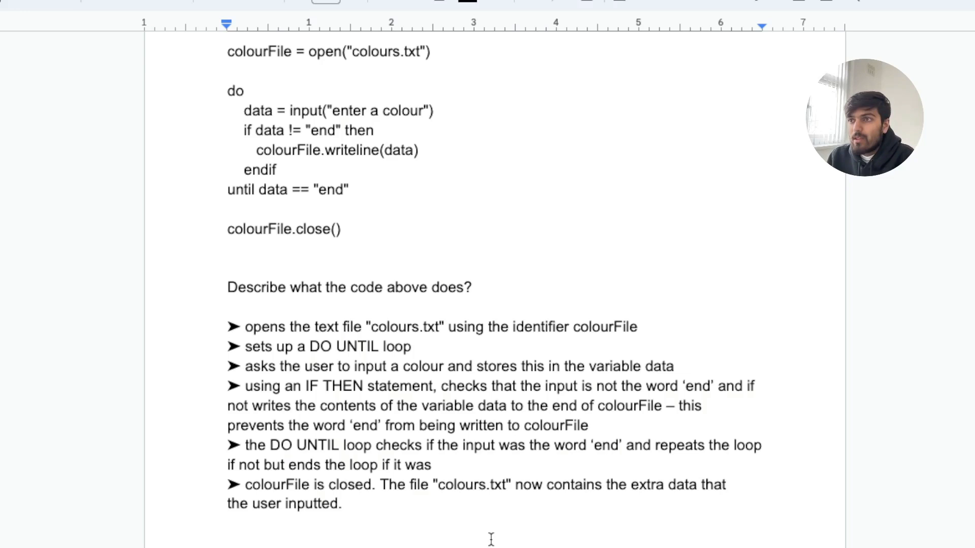
pyautogui.scroll(3)
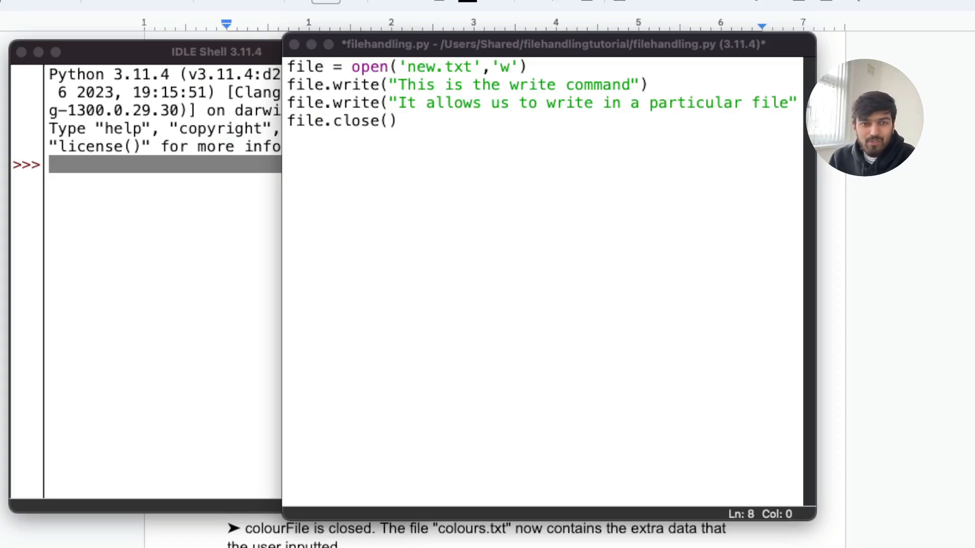
pyautogui.moveTo(342, 75)
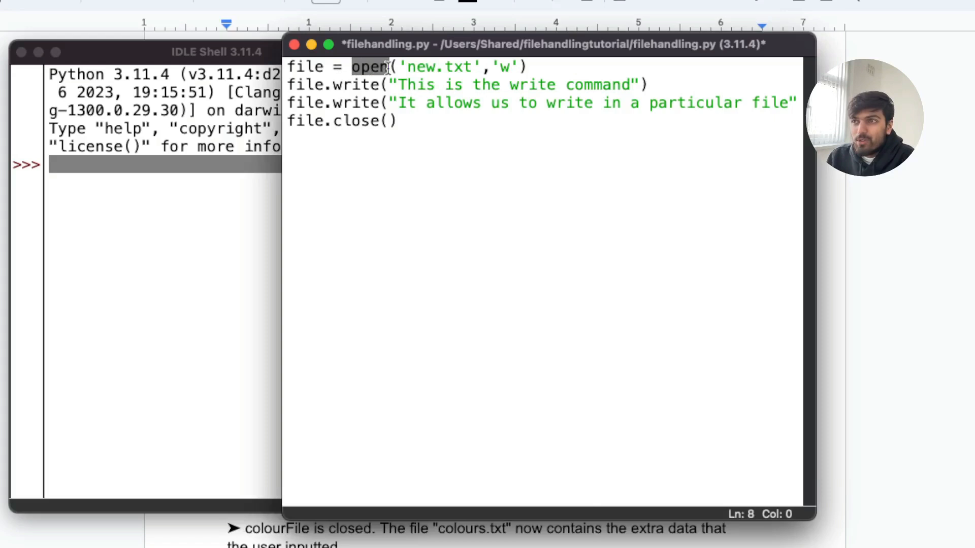
# Review filehandling.py's open('new.txt','w') mode argument and first write line.
pyautogui.click(393, 67)
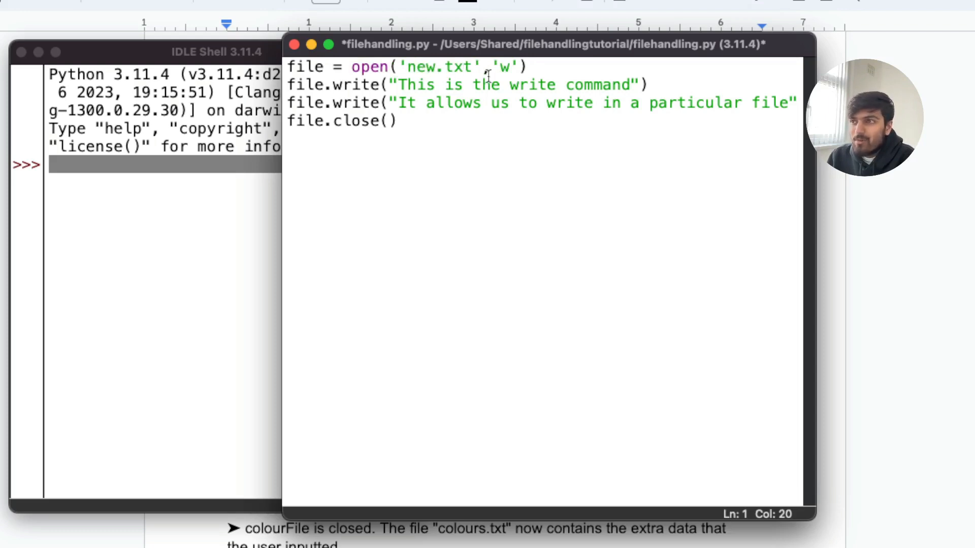
pyautogui.doubleClick(499, 67)
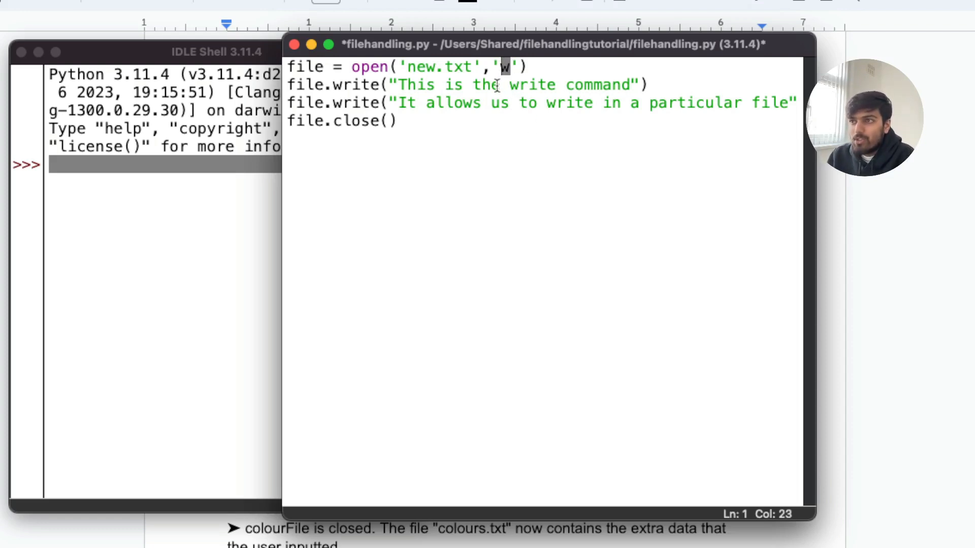
pyautogui.click(292, 138)
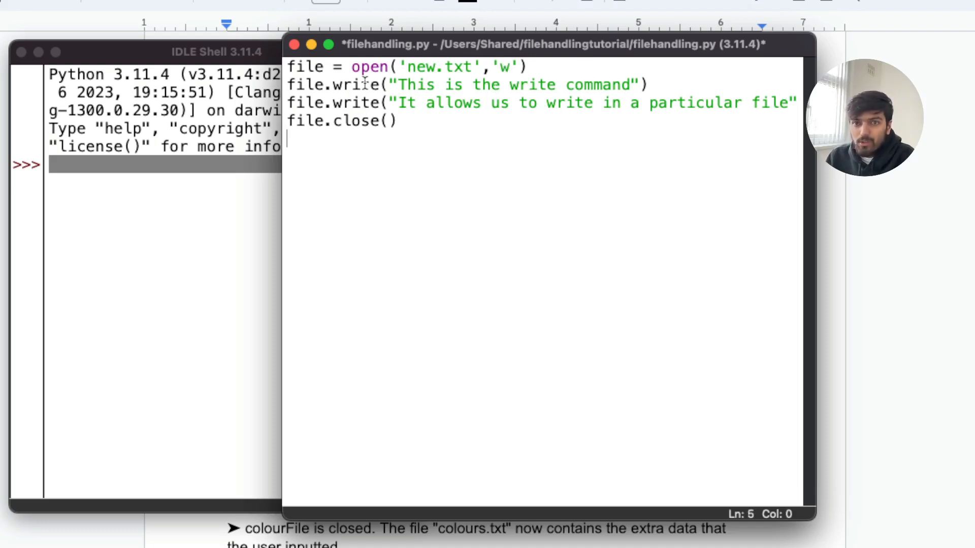
pyautogui.moveTo(402, 102)
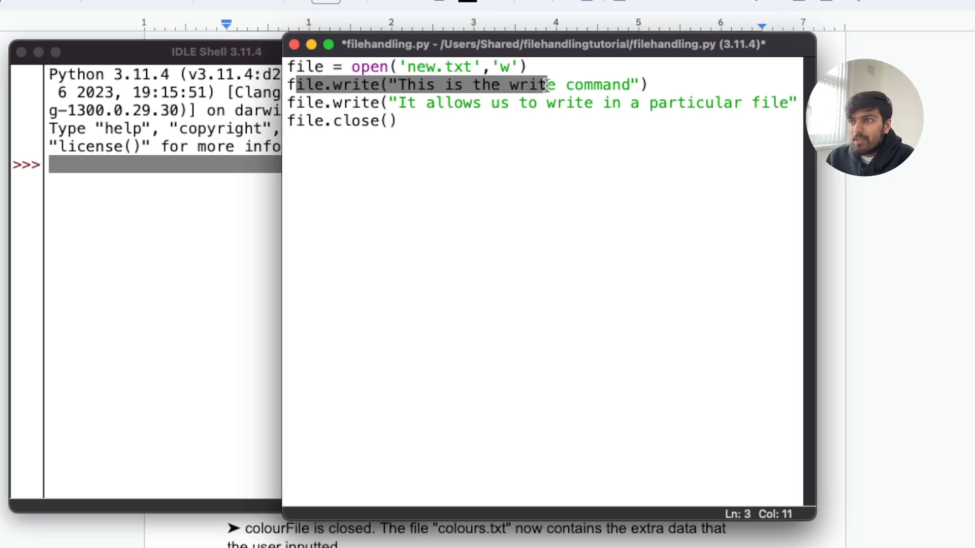
pyautogui.click(530, 103)
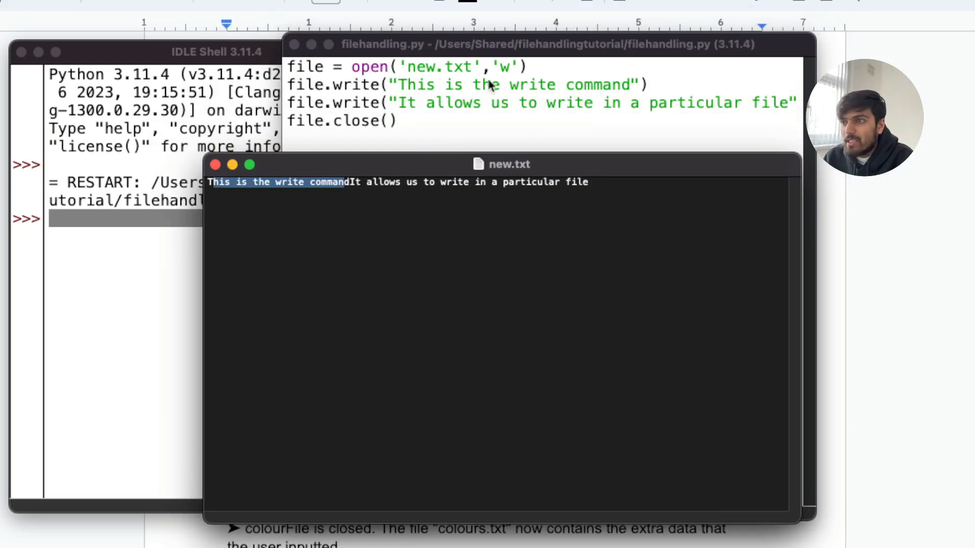
pyautogui.moveTo(618, 108)
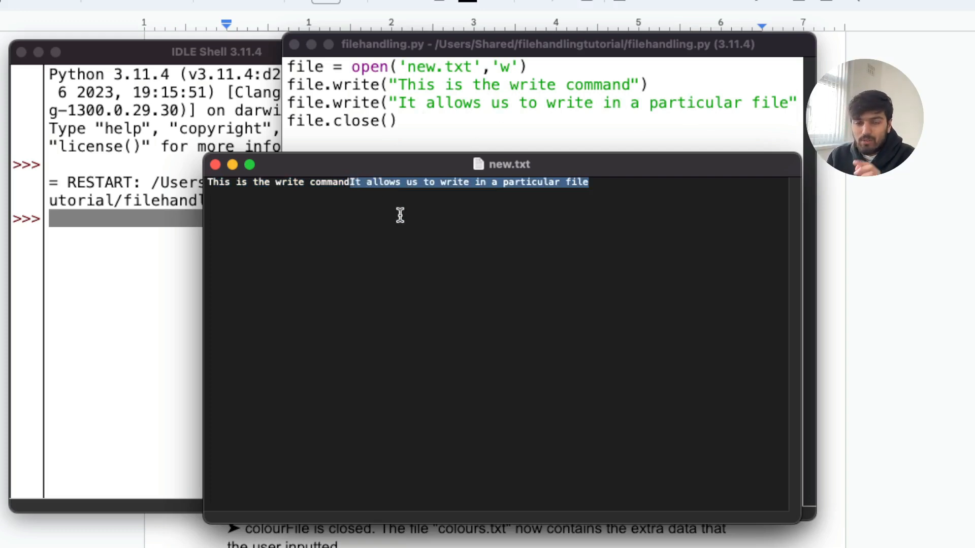
pyautogui.moveTo(317, 235)
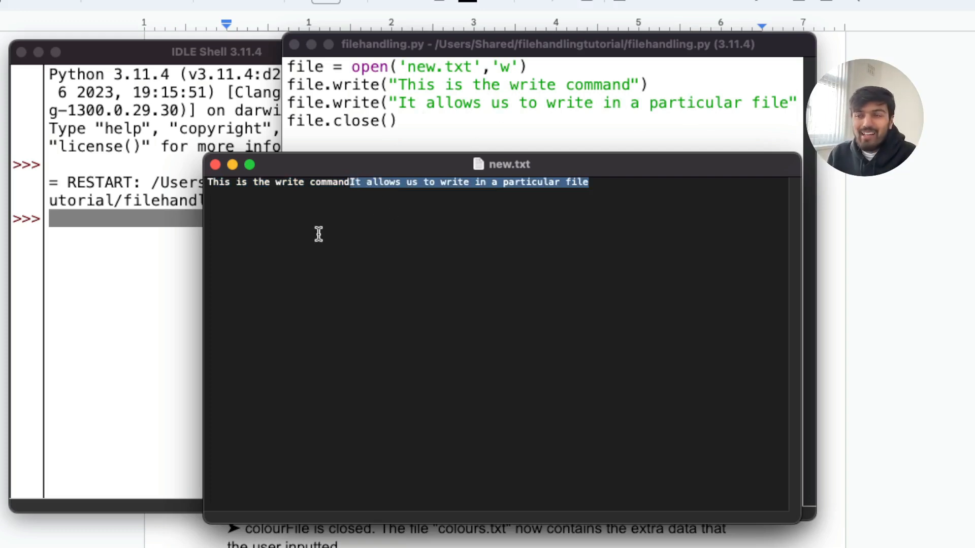
pyautogui.moveTo(463, 175)
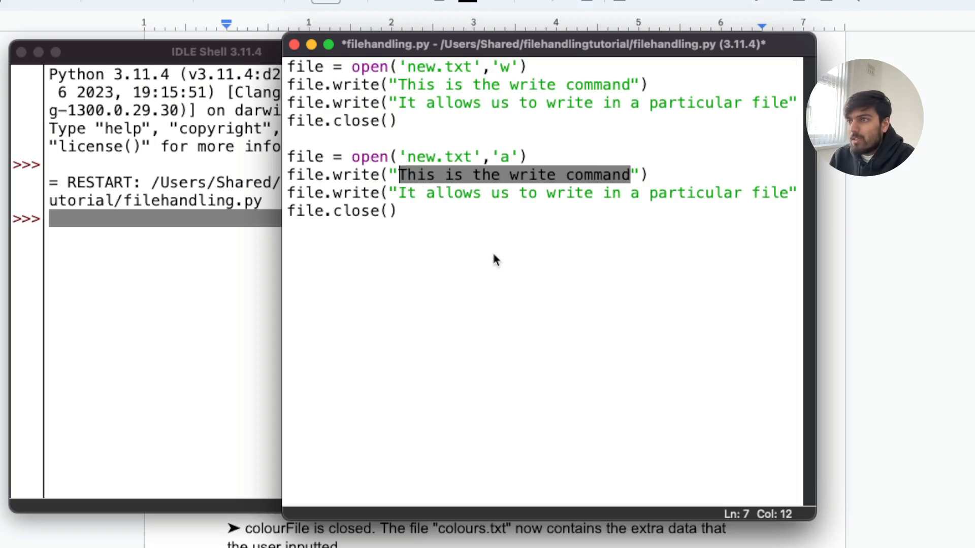
# Write 'Now the file has more info' in the append block, ready to edit the next block's mode.
pyautogui.write('Now the file has more info')
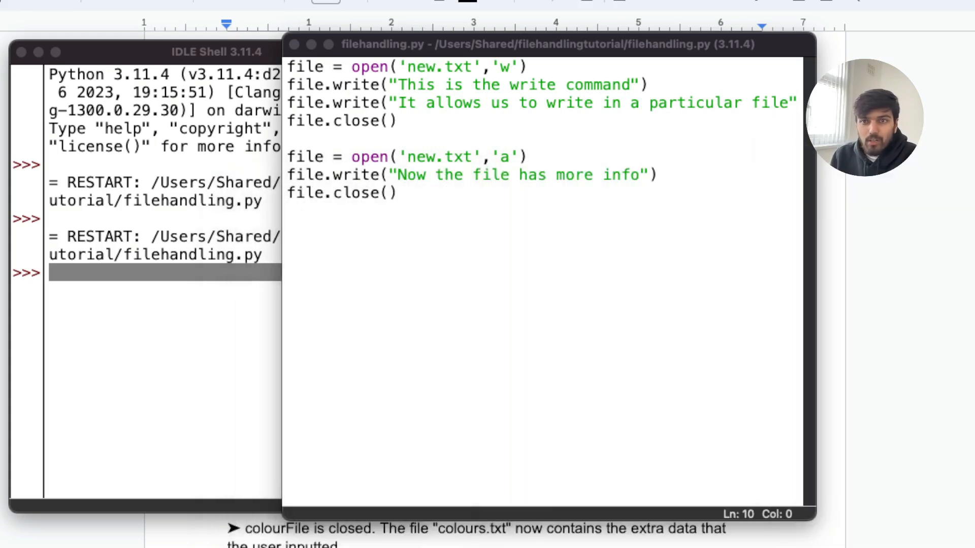
pyautogui.click(439, 202)
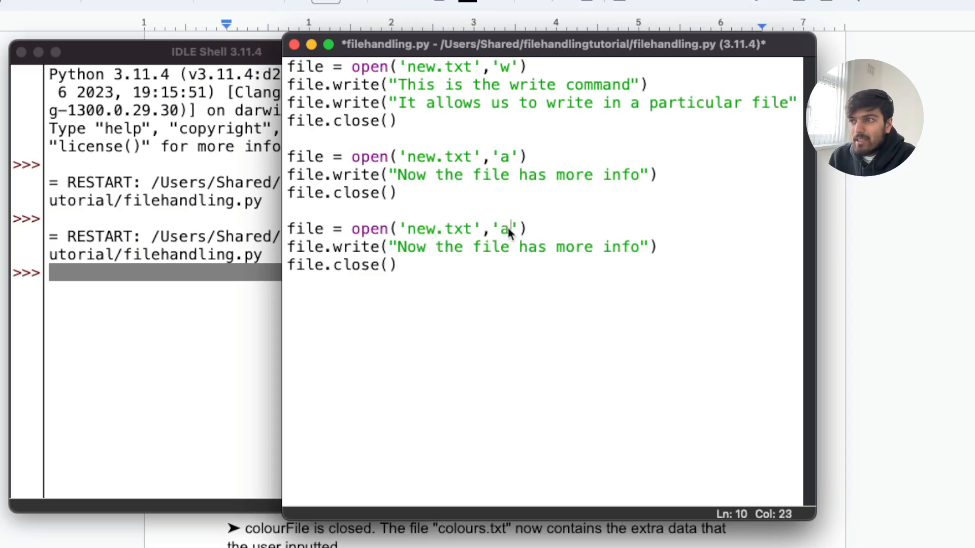
# Switch the third block to read mode and make it print file.read(), then check the output.
pyautogui.write('r')
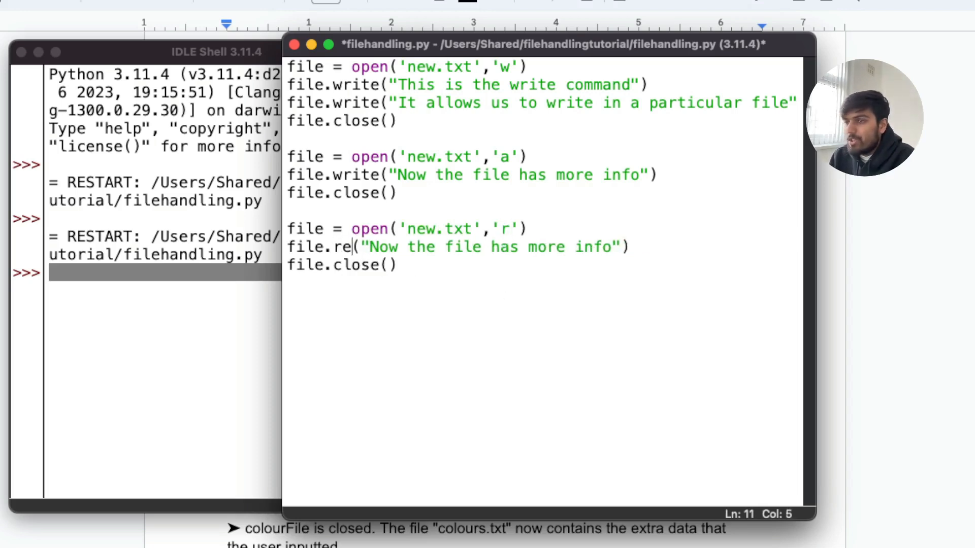
pyautogui.write('ad(')
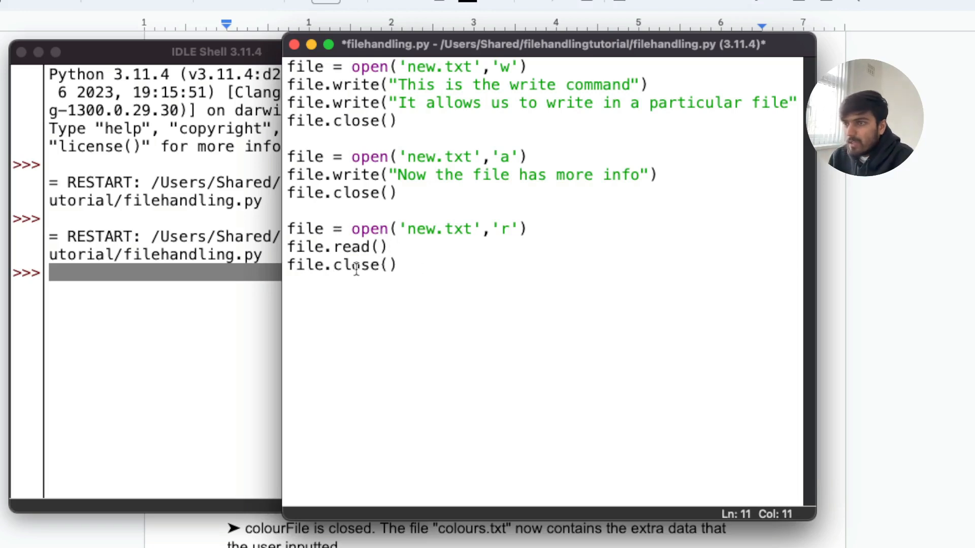
pyautogui.tripleClick(335, 246)
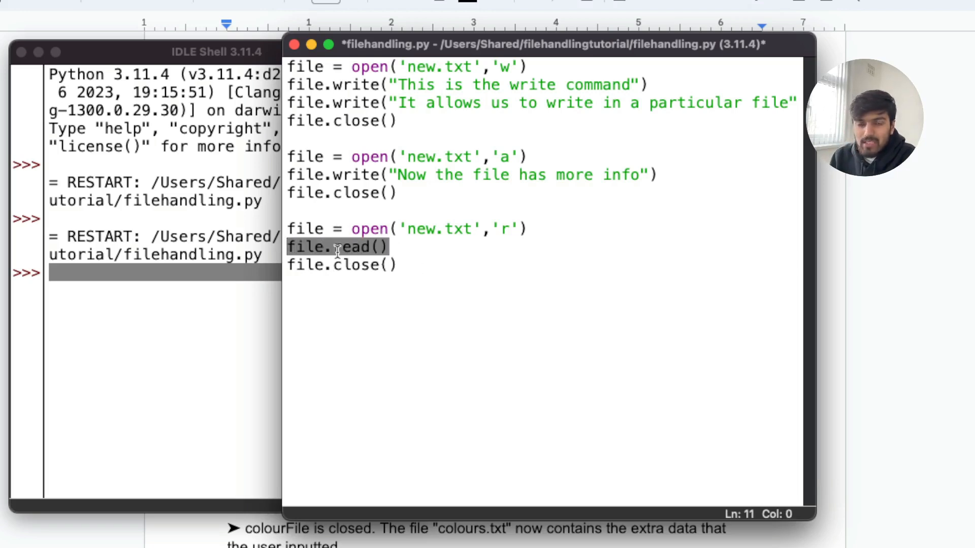
pyautogui.click(286, 246)
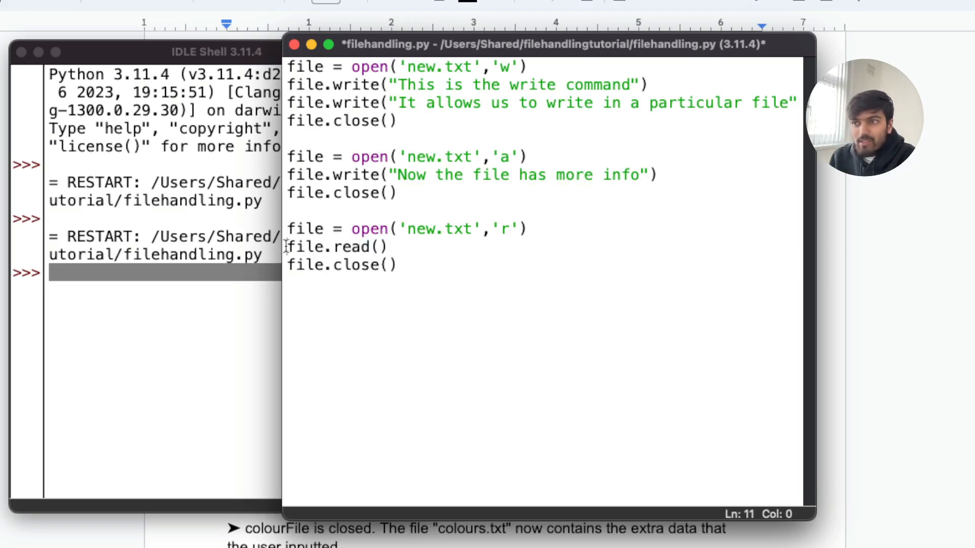
pyautogui.write('print(file.read())')
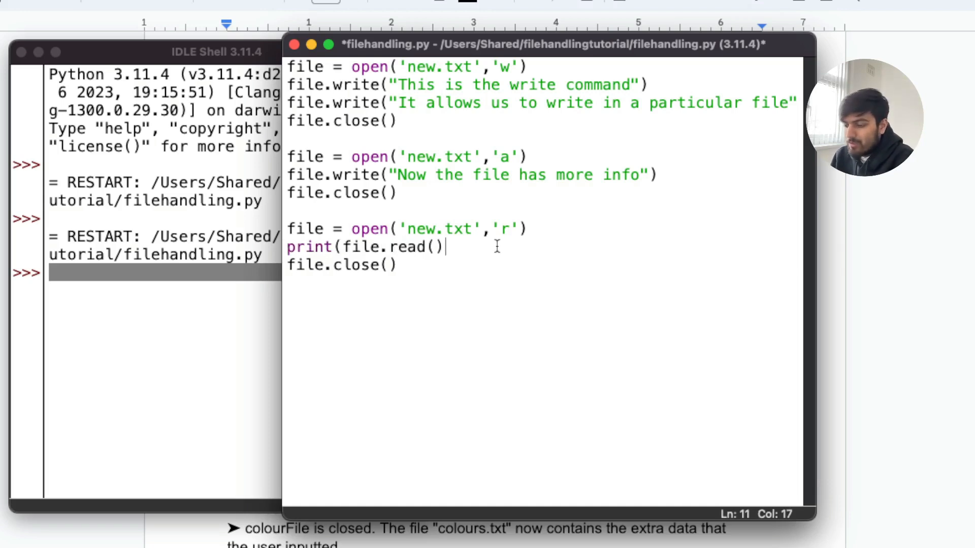
pyautogui.write(')')
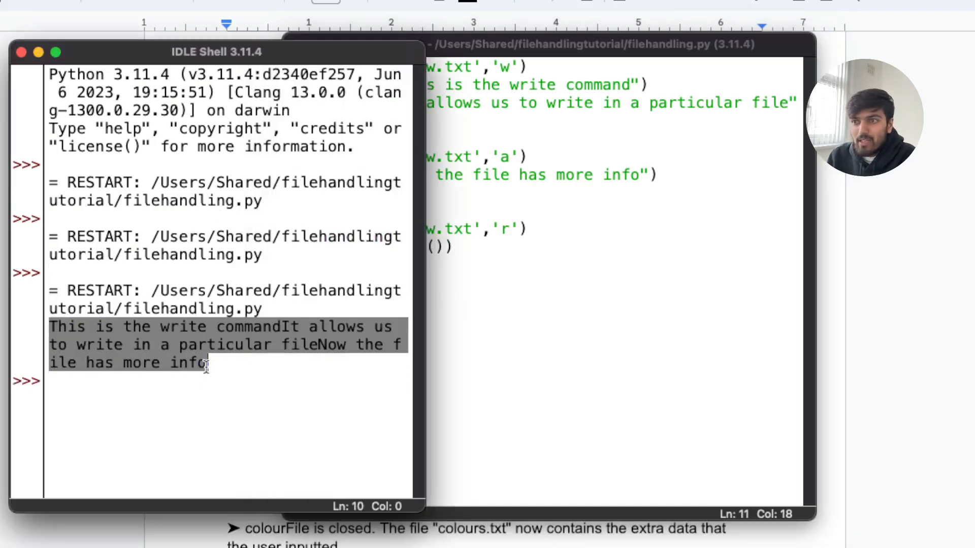
pyautogui.click(560, 246)
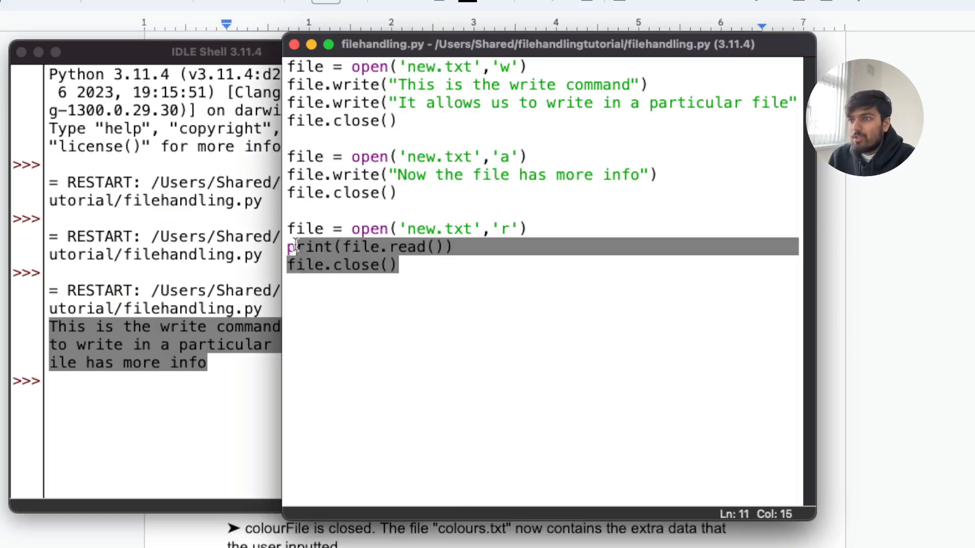
pyautogui.click(407, 327)
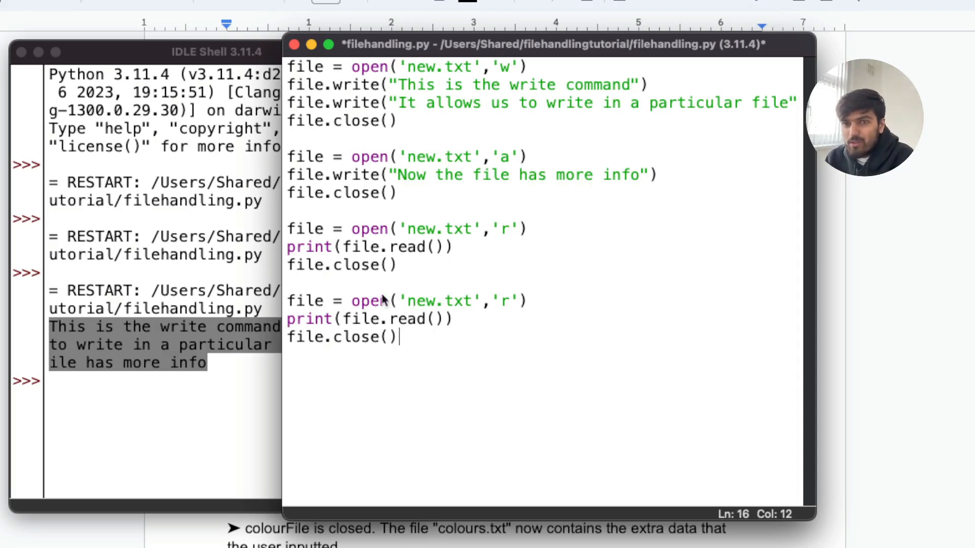
pyautogui.moveTo(398, 365)
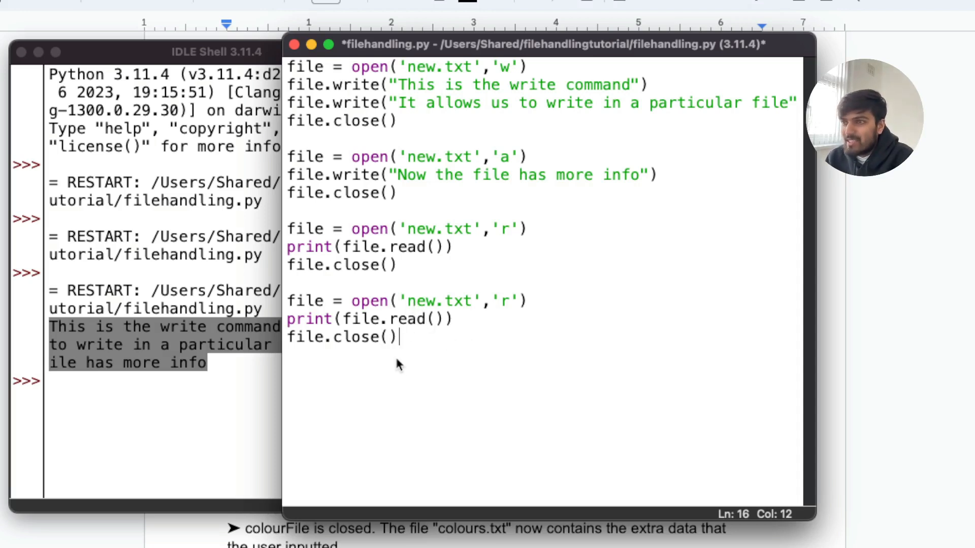
pyautogui.moveTo(396, 357)
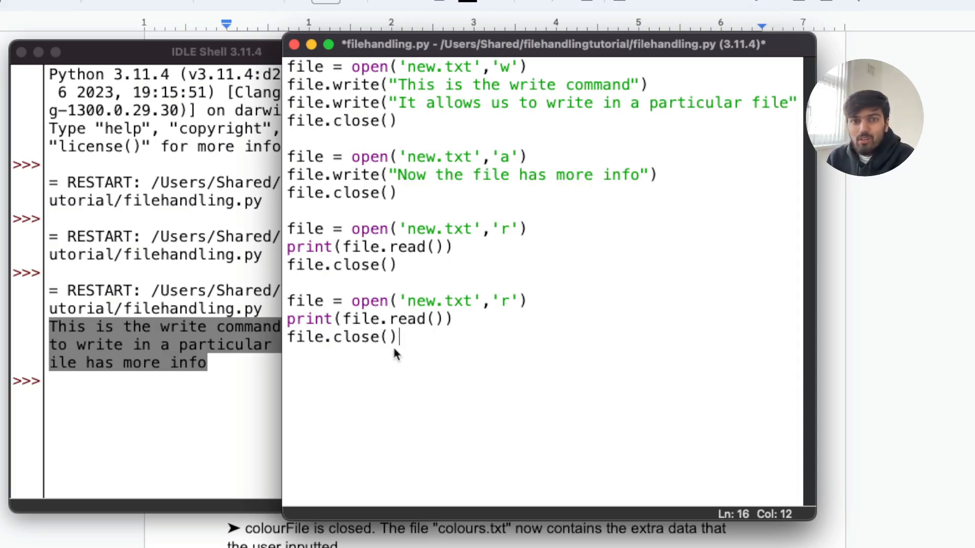
pyautogui.moveTo(501, 317)
pyautogui.write('line')
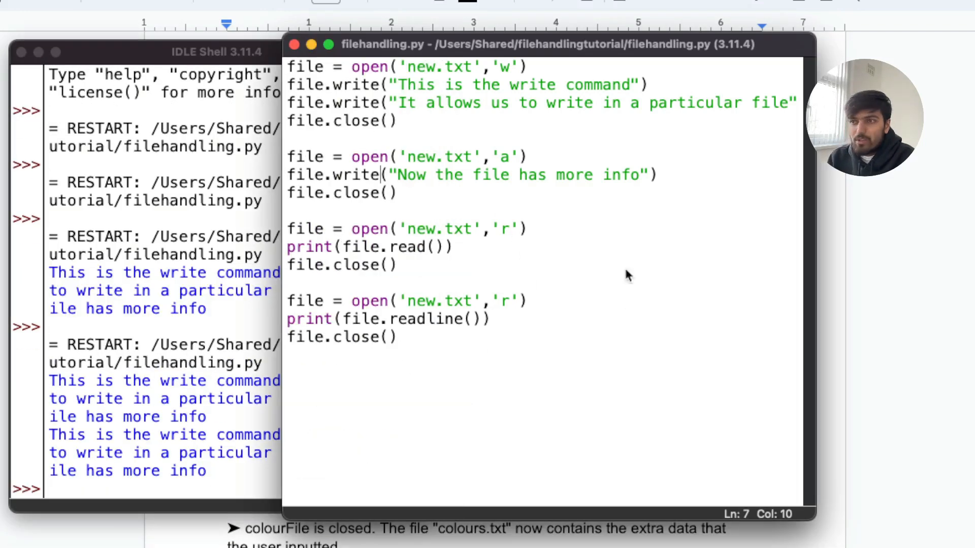
pyautogui.click(490, 319)
pyautogui.write('print(file.readline())')
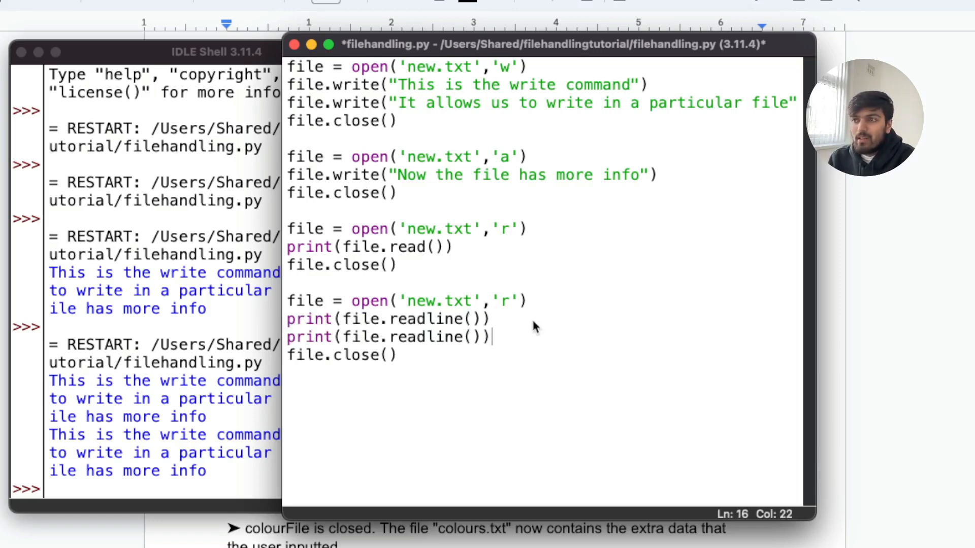
pyautogui.moveTo(527, 327)
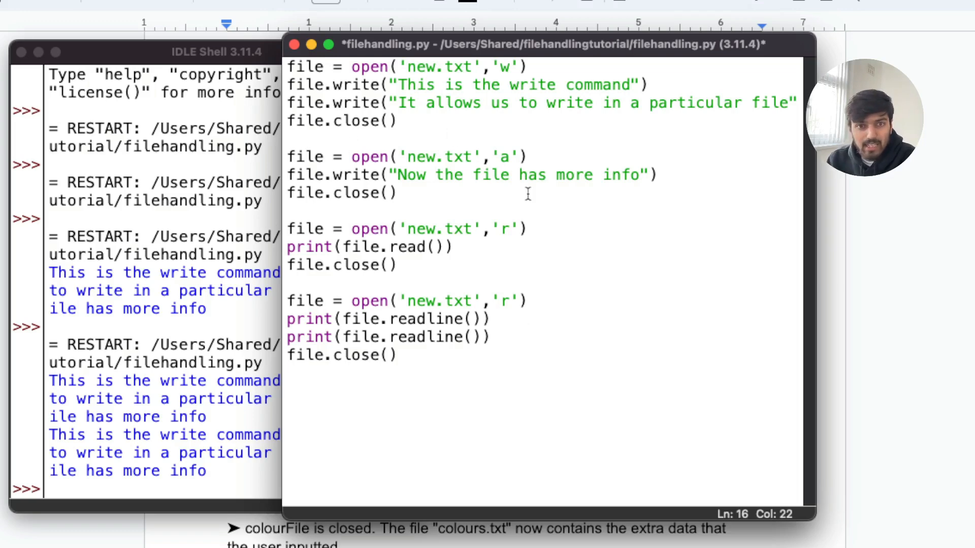
pyautogui.click(491, 336)
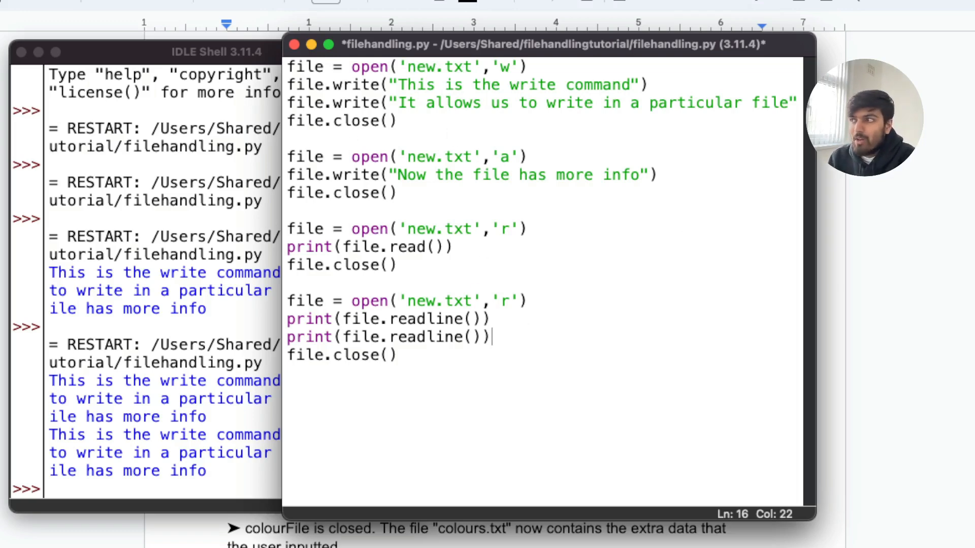
pyautogui.moveTo(556, 437)
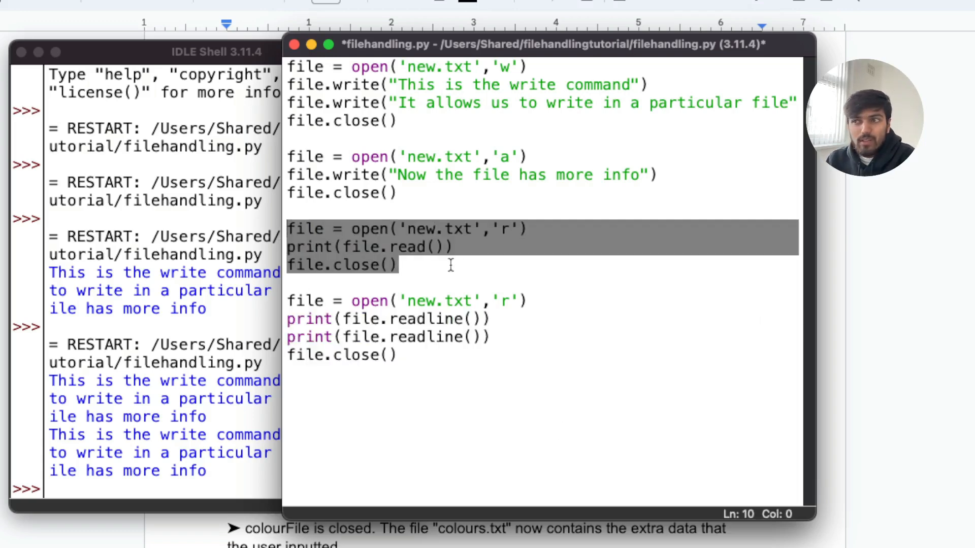
pyautogui.moveTo(165, 298)
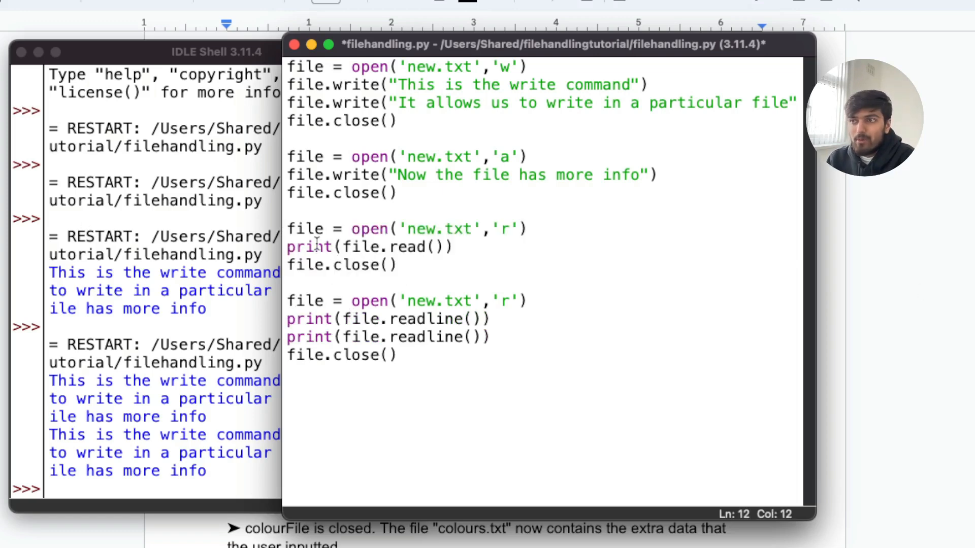
pyautogui.doubleClick(309, 247)
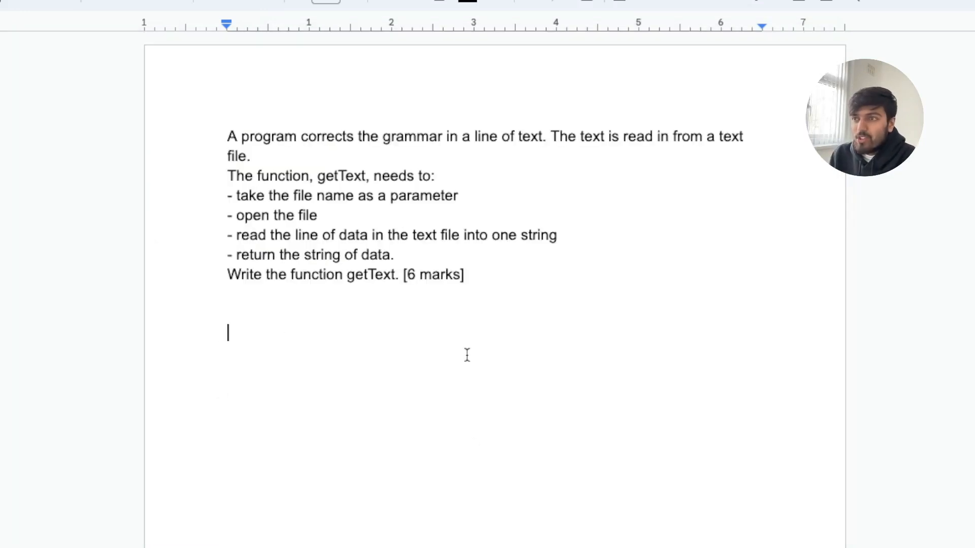
pyautogui.moveTo(408, 303)
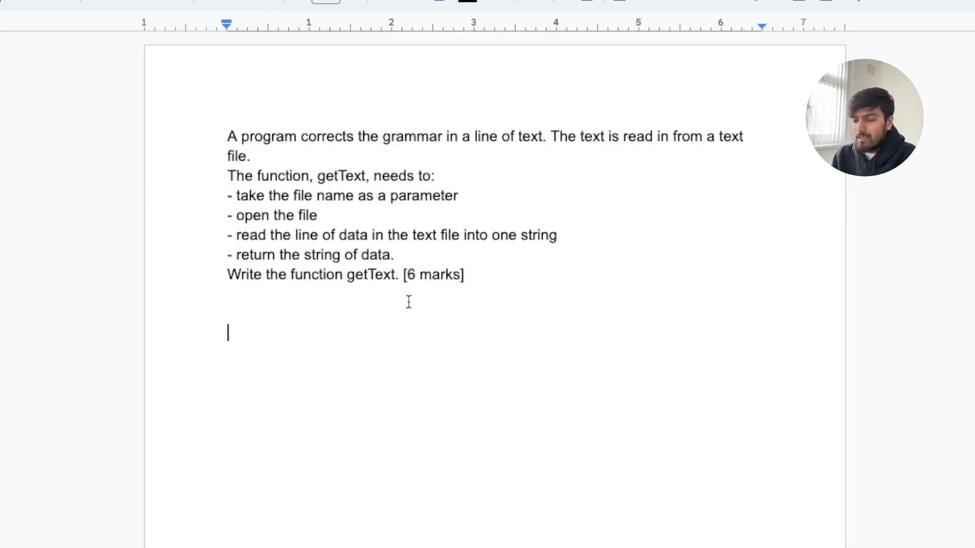
# Type the pseudocode header 'function getText(filename)' below the question.
pyautogui.write('funct')
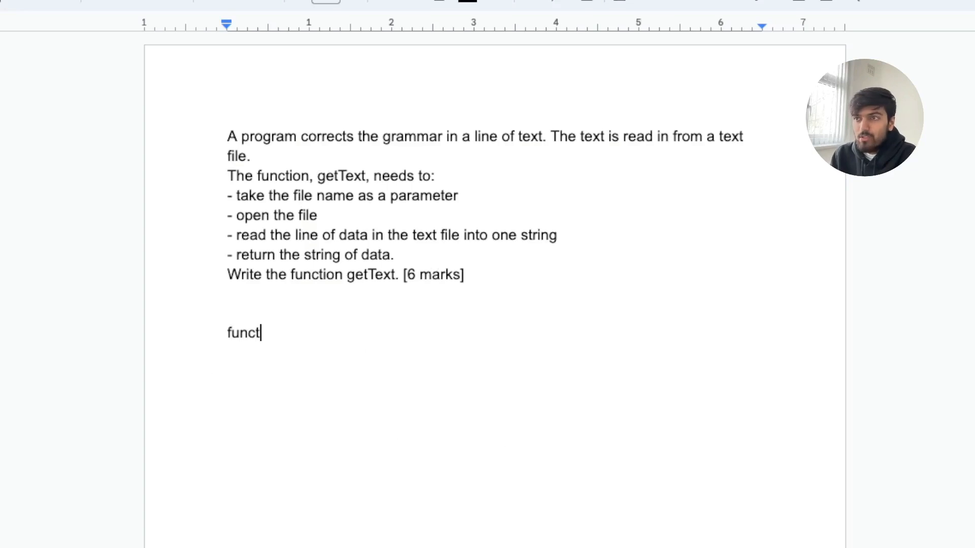
pyautogui.write('ion get')
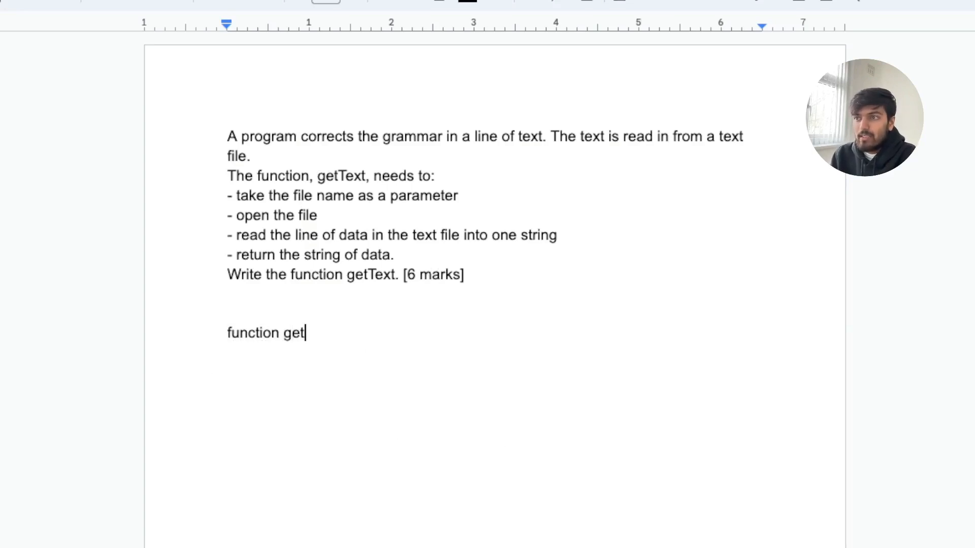
pyautogui.write('Text(')
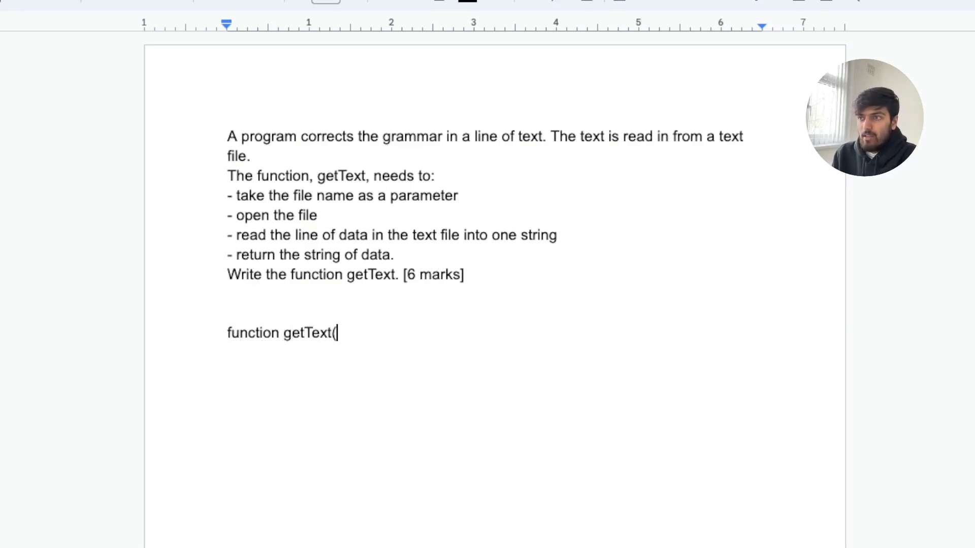
pyautogui.write(')')
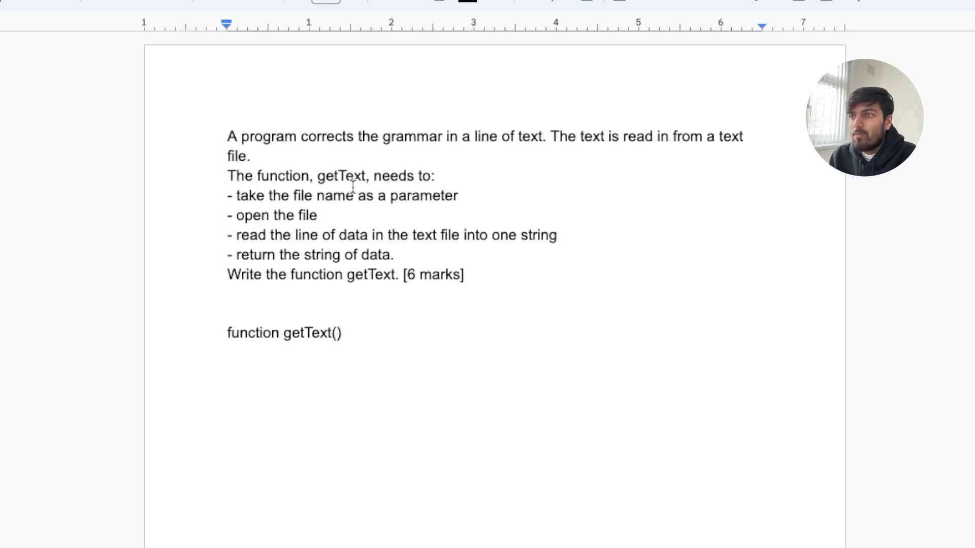
pyautogui.moveTo(484, 177)
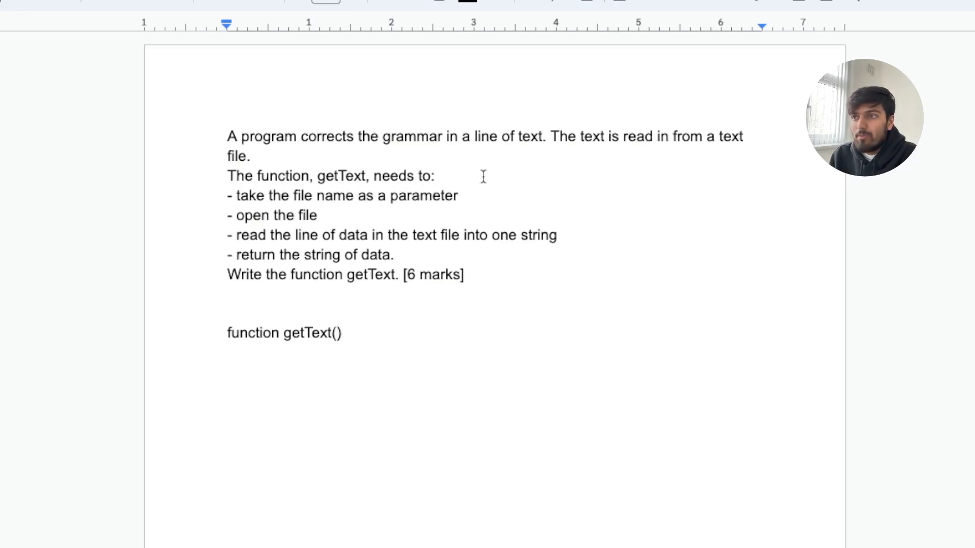
pyautogui.write('file')
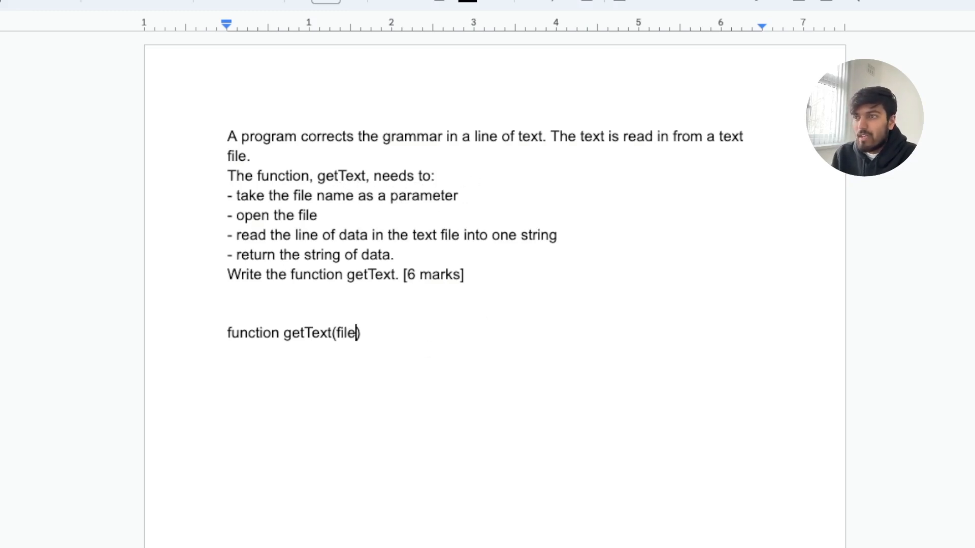
pyautogui.write('name):')
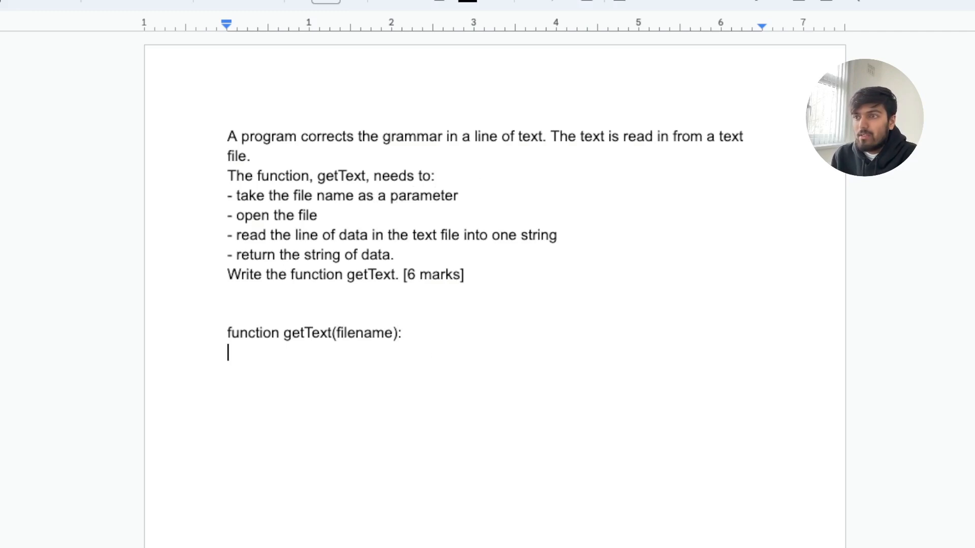
pyautogui.press('Backspace')
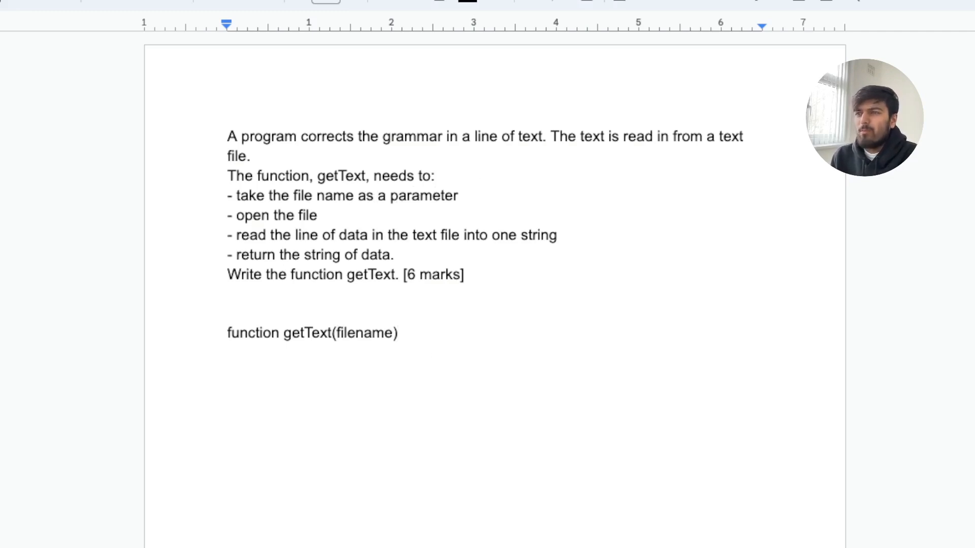
# Add the indented body line 'file = open(filename)'.
pyautogui.doubleClick(307, 215)
pyautogui.write('file =')
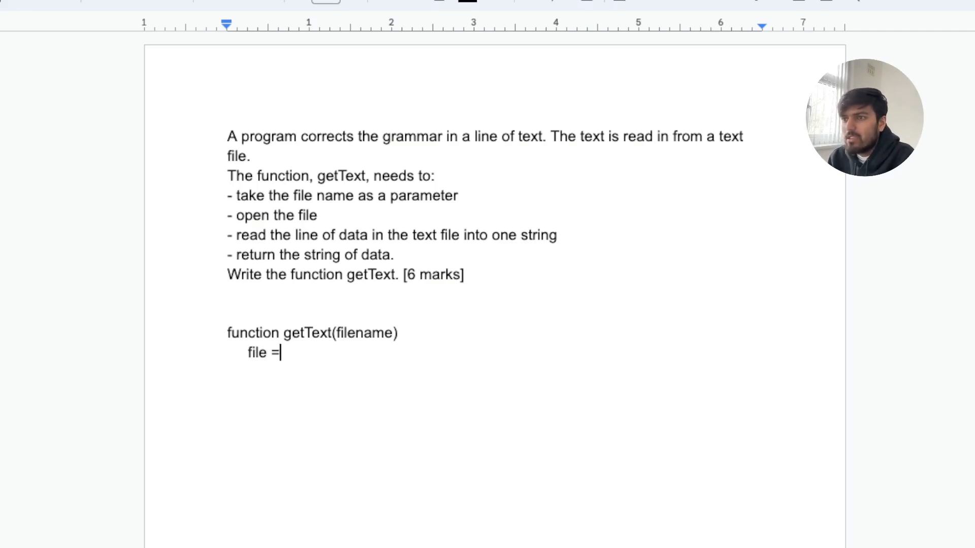
pyautogui.write('open(')
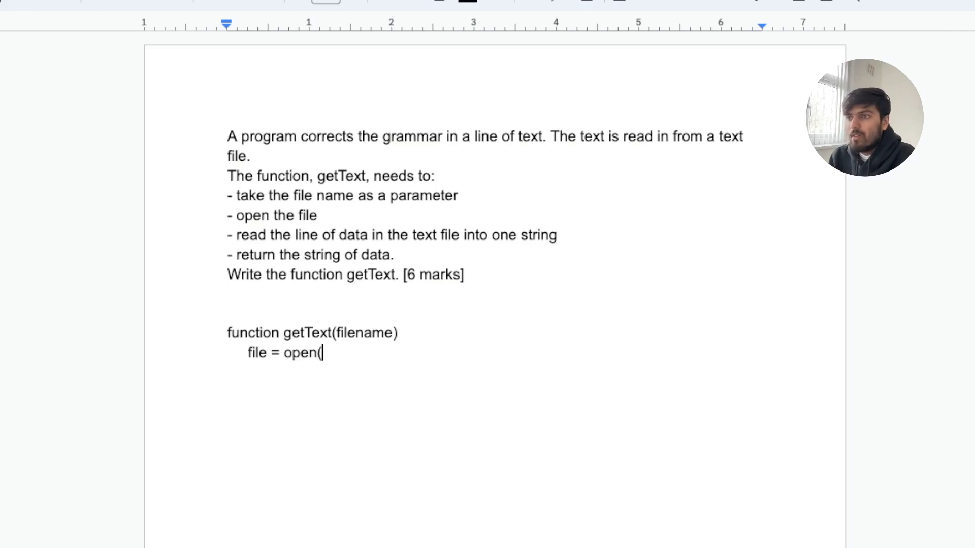
pyautogui.write('filename)')
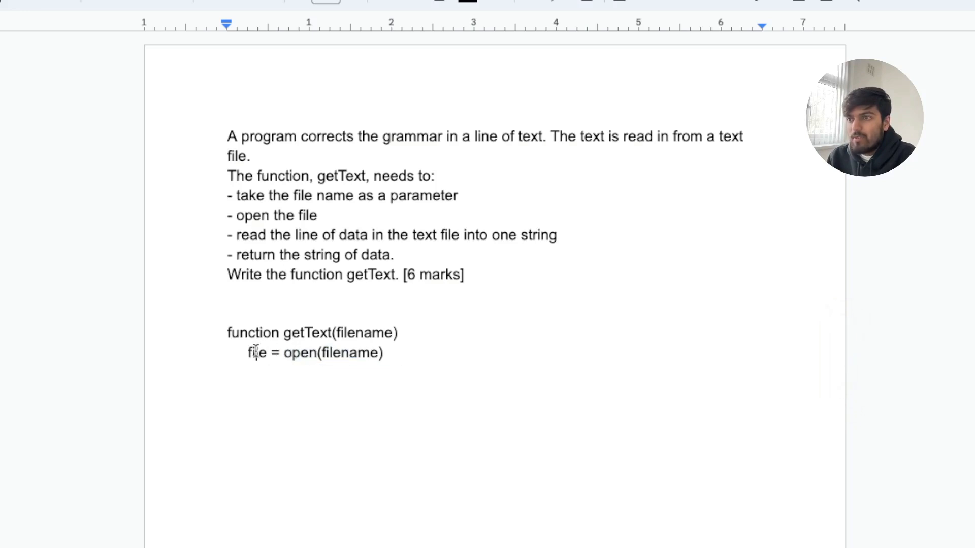
pyautogui.doubleClick(256, 353)
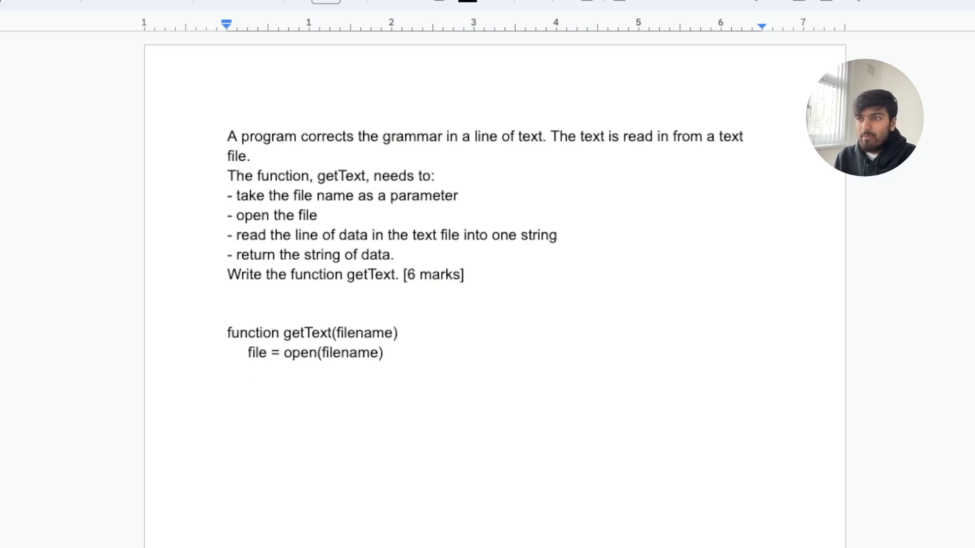
# Add the line 'data = file.readLine()' to the getText body.
pyautogui.write('file.re')
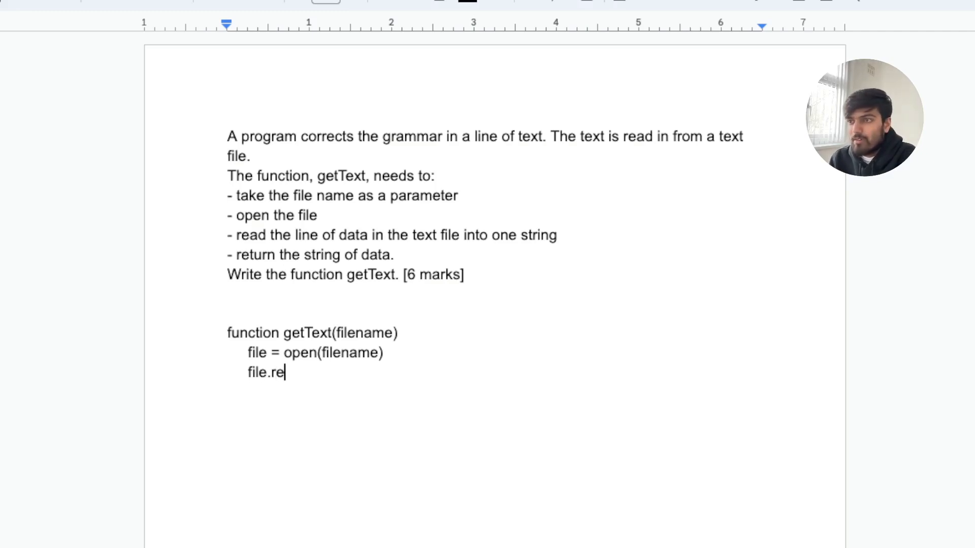
pyautogui.write('adLine')
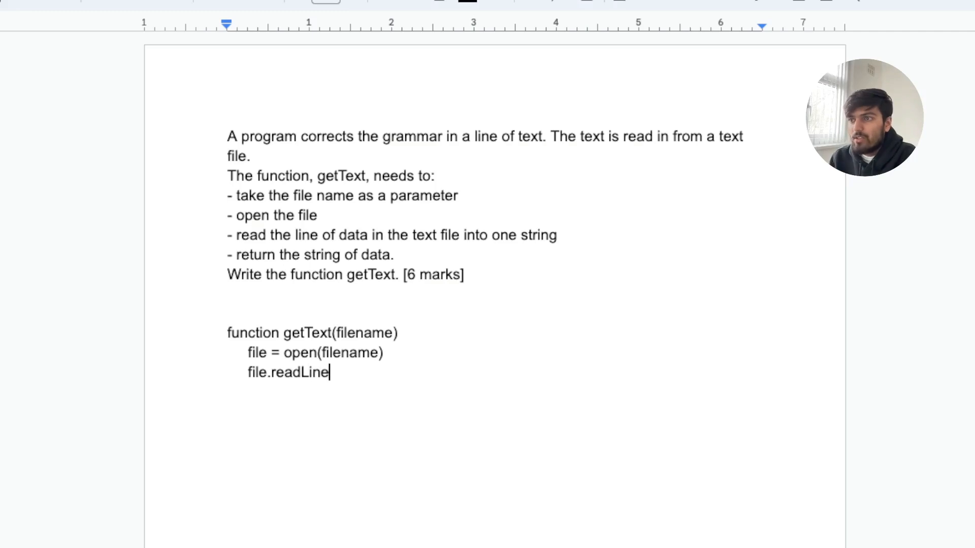
pyautogui.write('()')
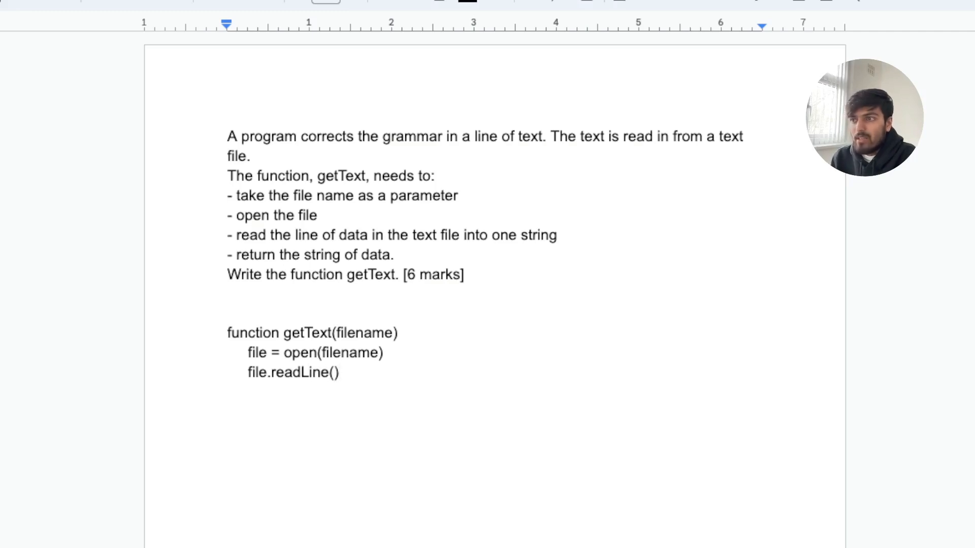
pyautogui.click(248, 372)
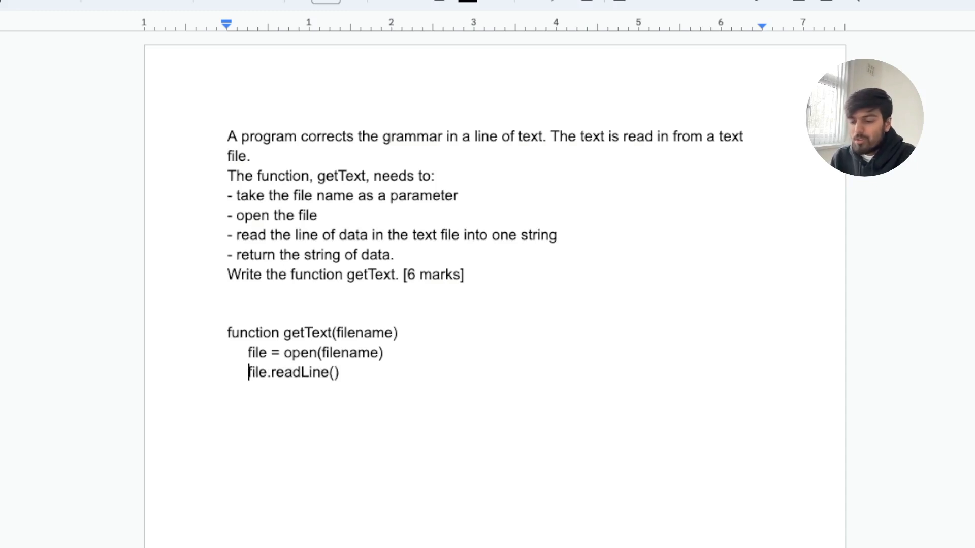
pyautogui.write('data')
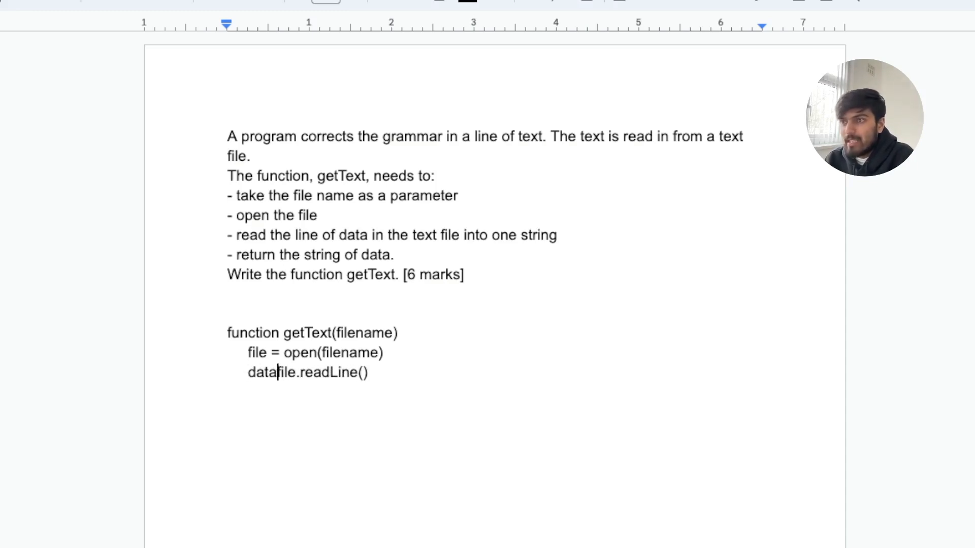
pyautogui.write('=')
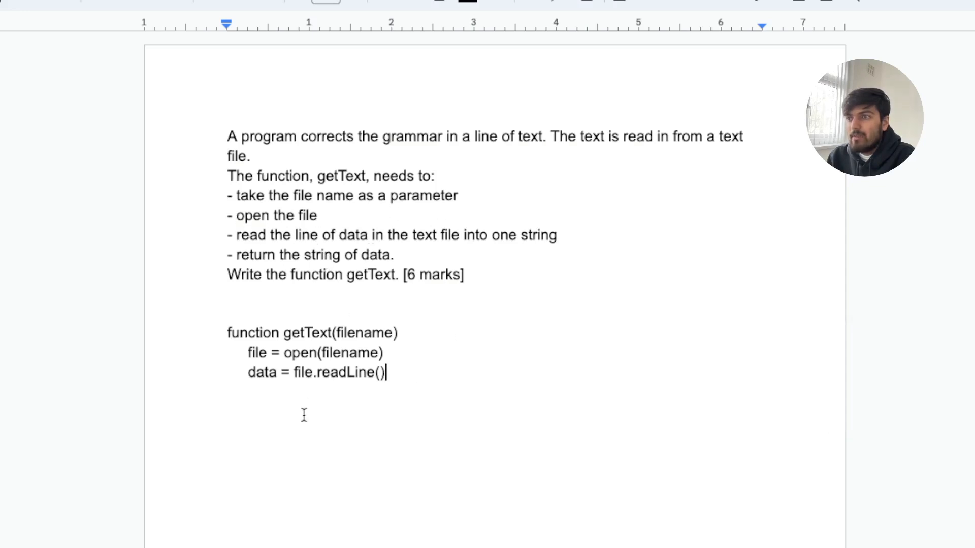
pyautogui.moveTo(379, 367)
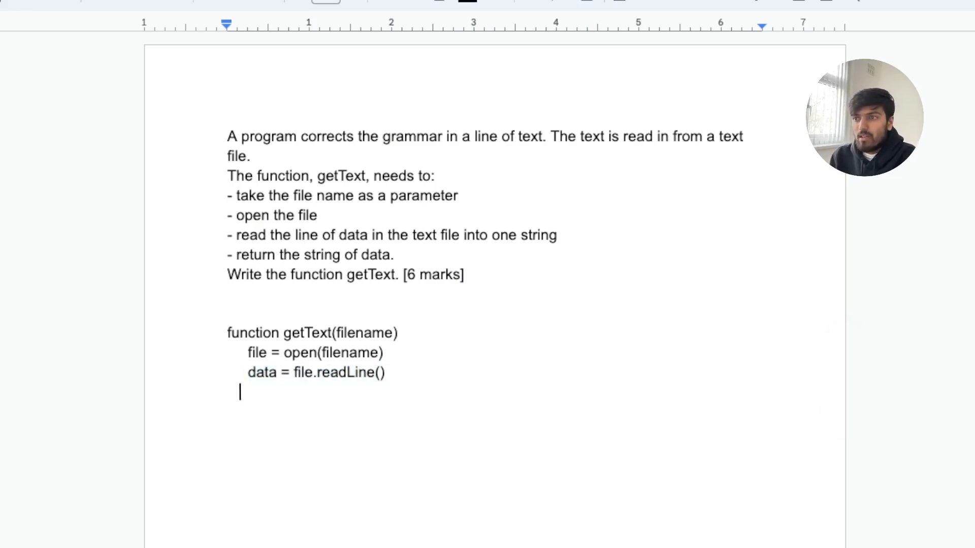
# Add 'file.close', 'return data' and a closing 'endfunction'.
pyautogui.write('file.close')
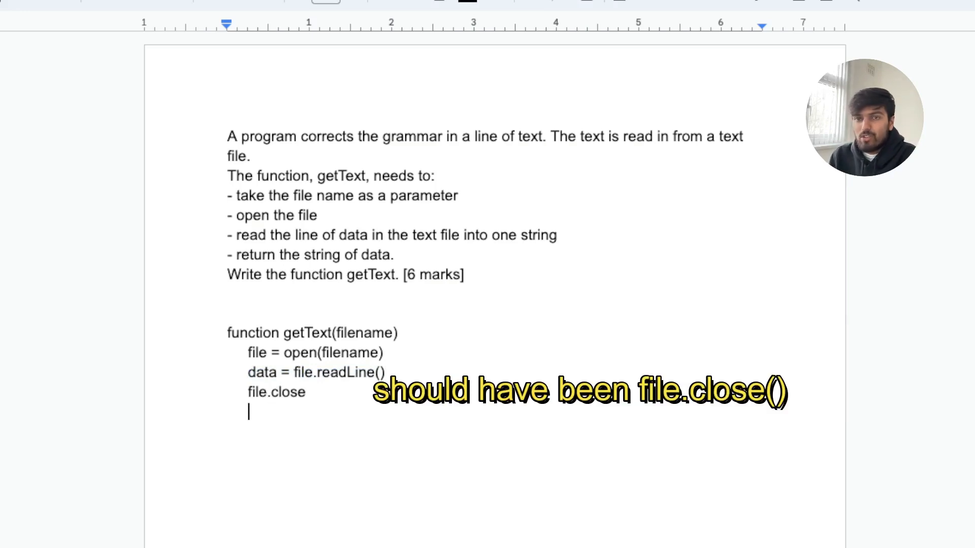
pyautogui.write('return')
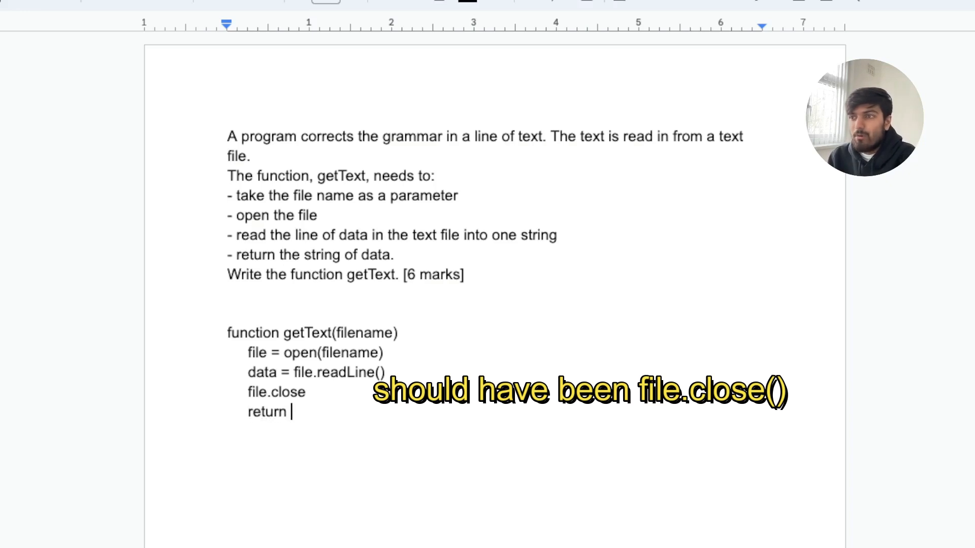
pyautogui.write('data')
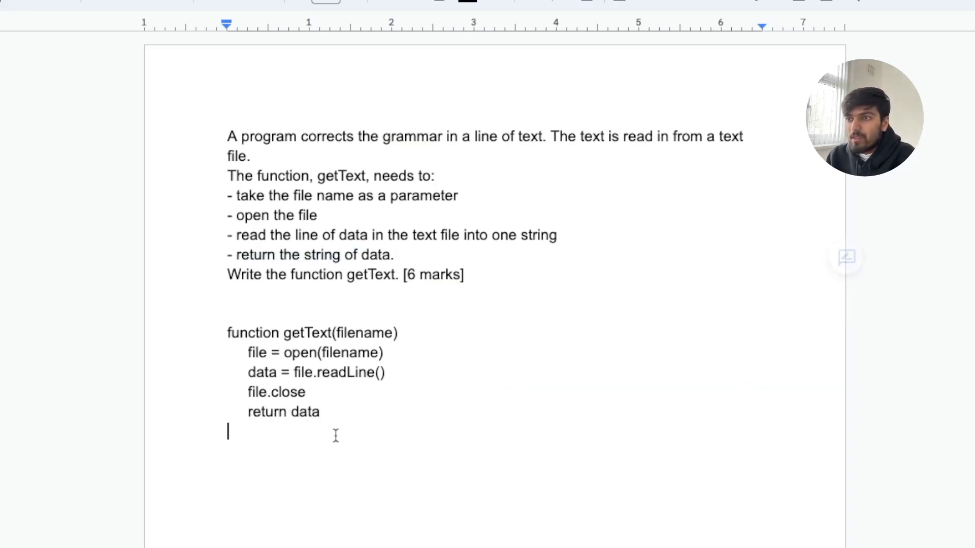
pyautogui.write('endf')
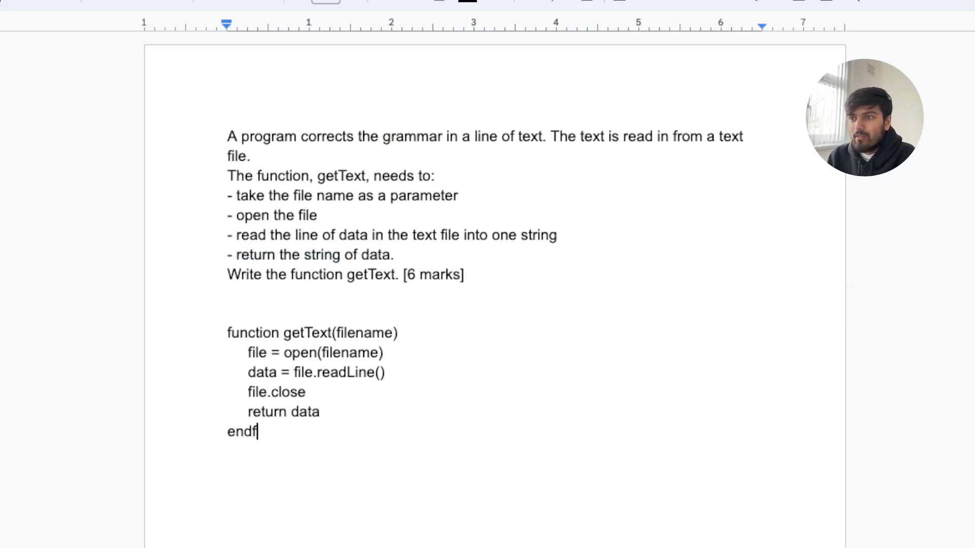
pyautogui.write('unction')
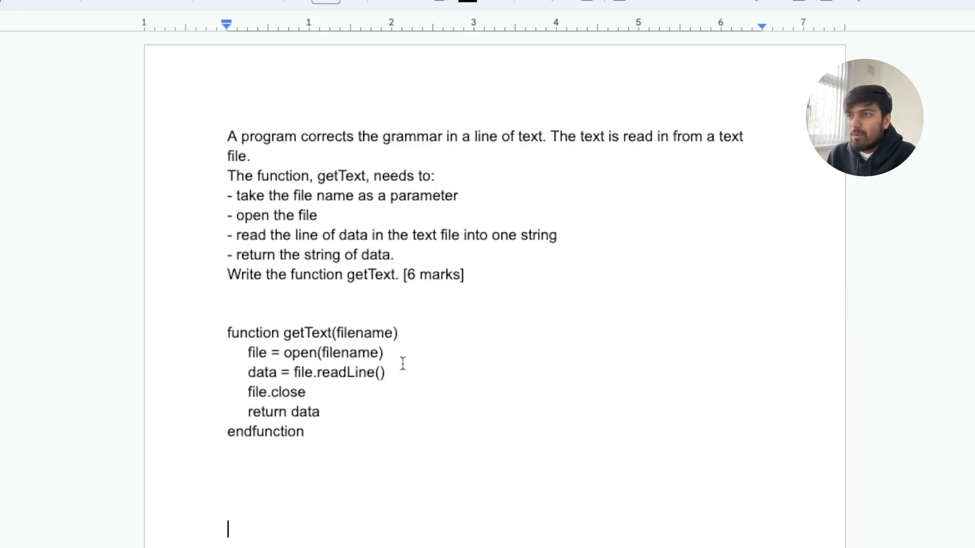